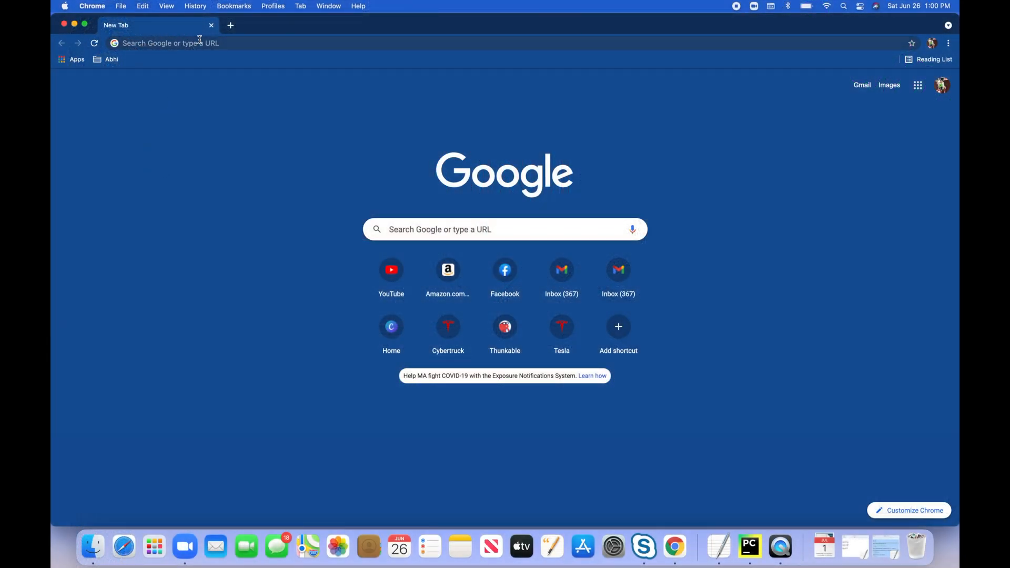
- Open replit.com in Chrome and land on the signed-in profile page
{"action": "type", "text": "replit.com"}
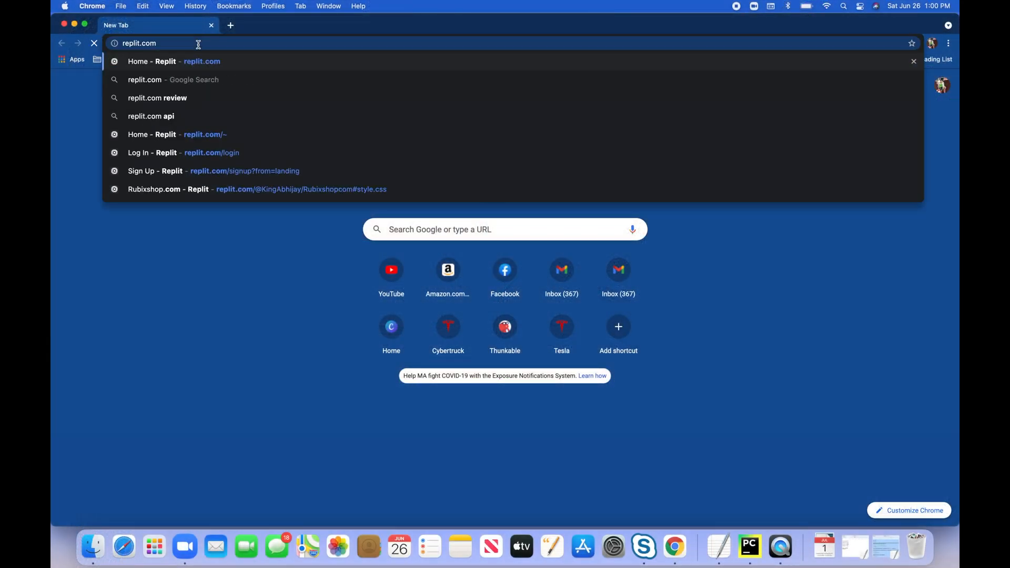
{"action": "left_click", "coordinate": [256, 189]}
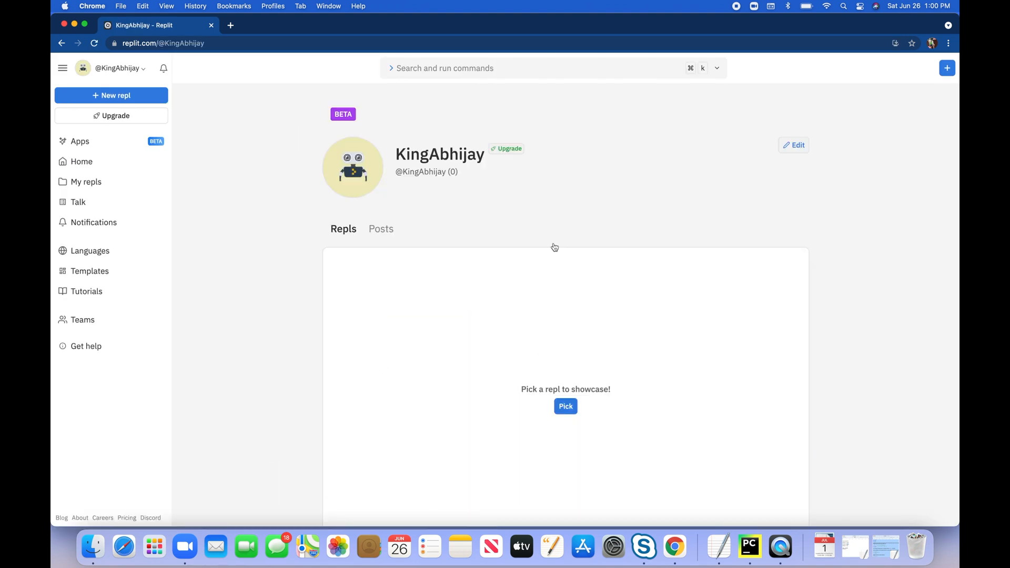
{"action": "mouse_move", "coordinate": [413, 205]}
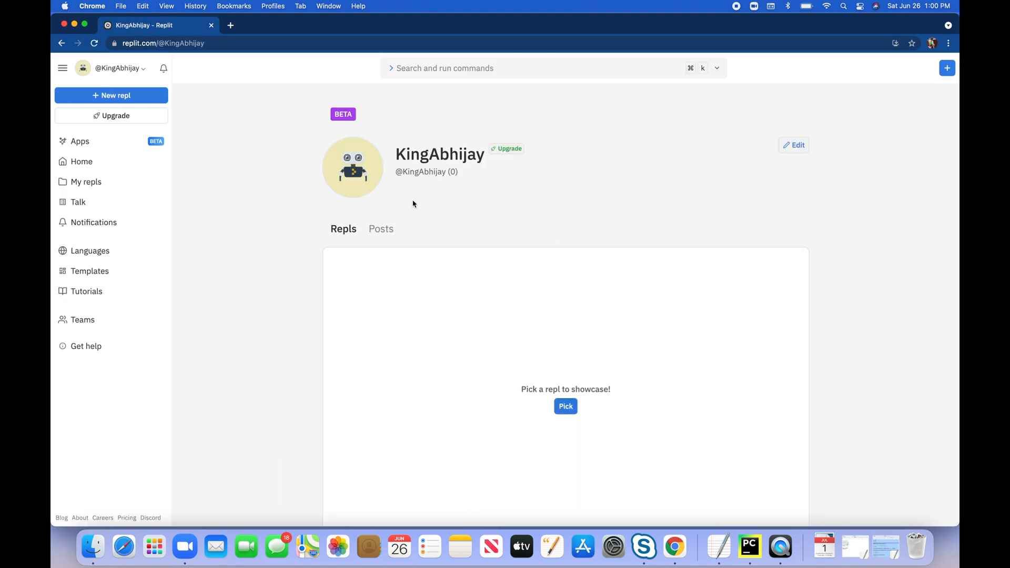
{"action": "mouse_move", "coordinate": [749, 547]}
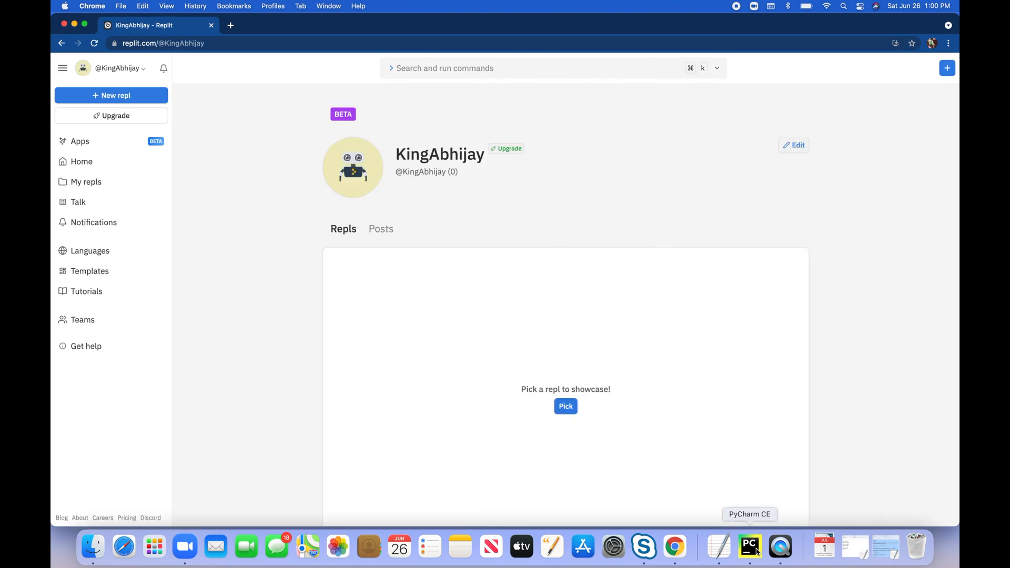
{"action": "mouse_move", "coordinate": [706, 121]}
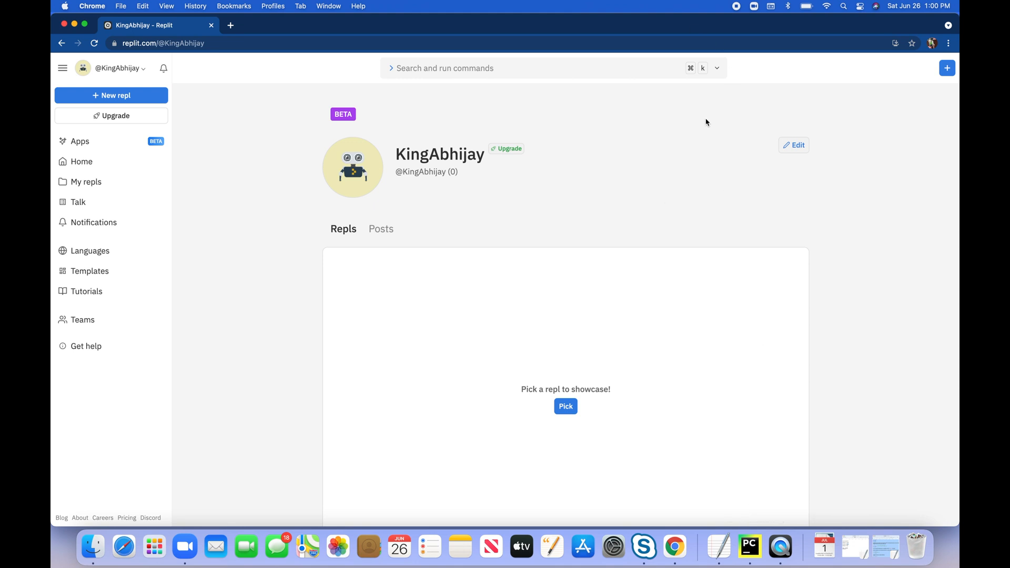
{"action": "mouse_move", "coordinate": [450, 127]}
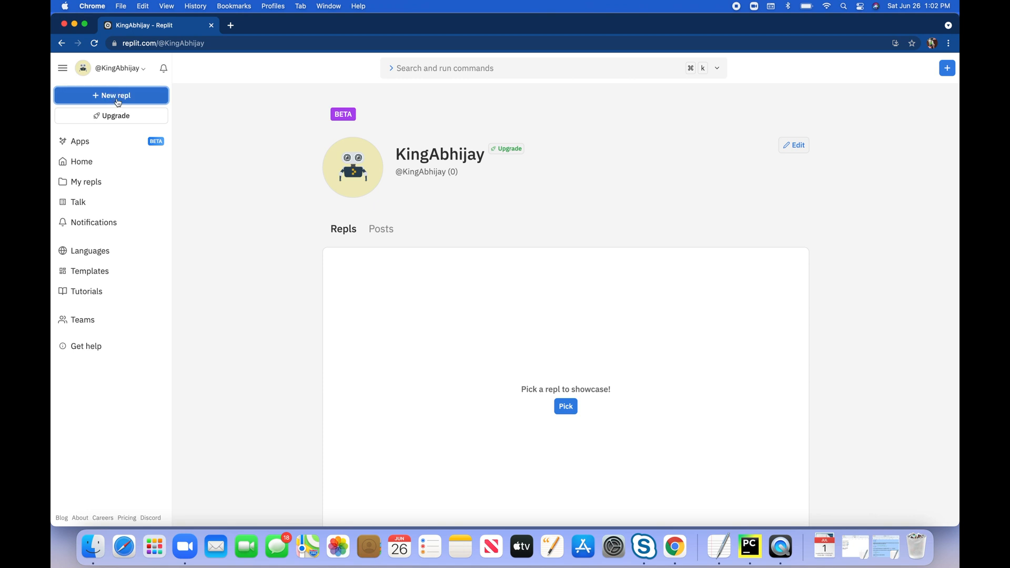
- Create a new Python repl named Tutorial3, which opens as Tutorial3-1
{"action": "left_click", "coordinate": [111, 95]}
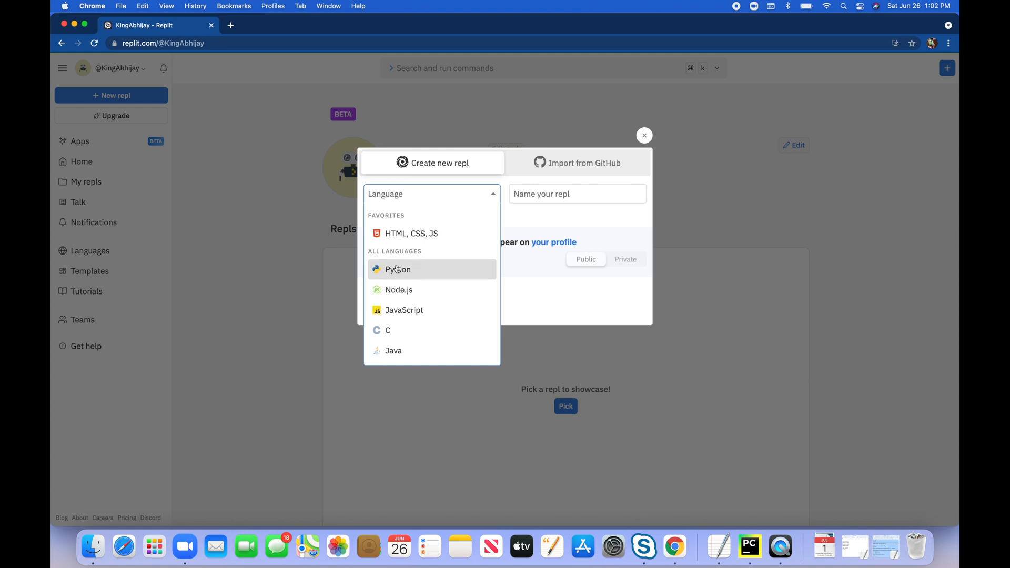
{"action": "left_click", "coordinate": [397, 269]}
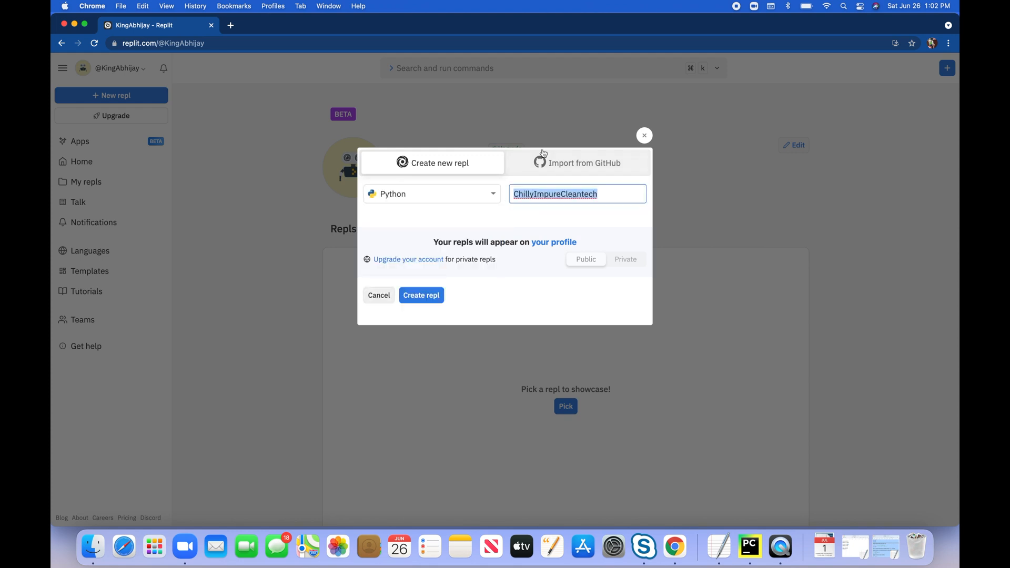
{"action": "type", "text": "T"}
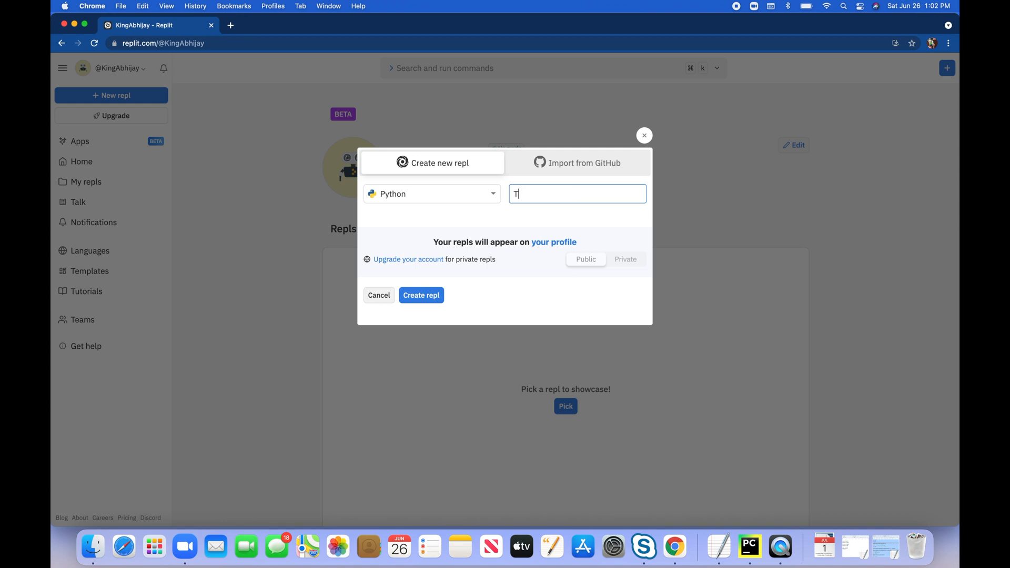
{"action": "type", "text": "utorial"}
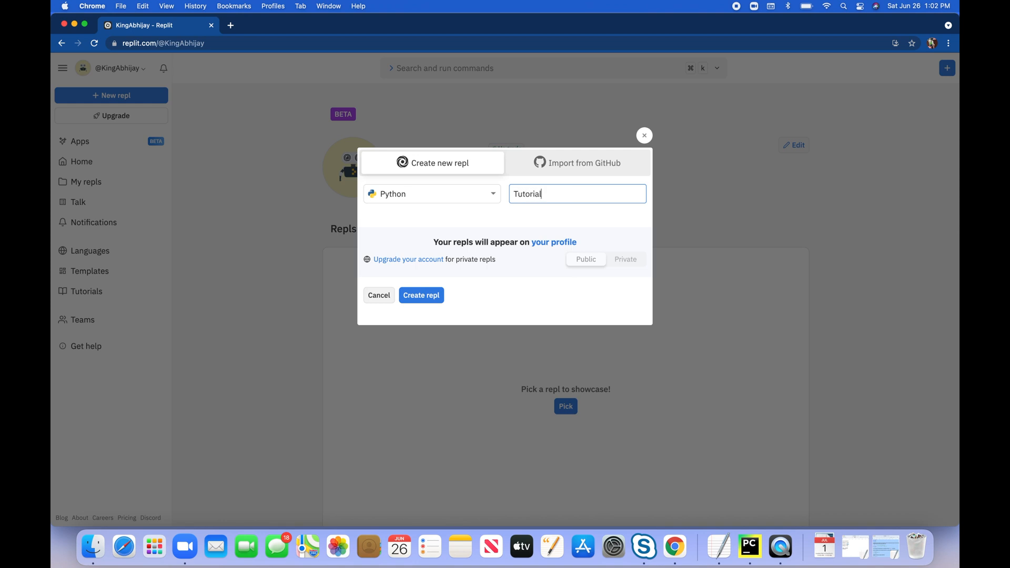
{"action": "left_click", "coordinate": [421, 295]}
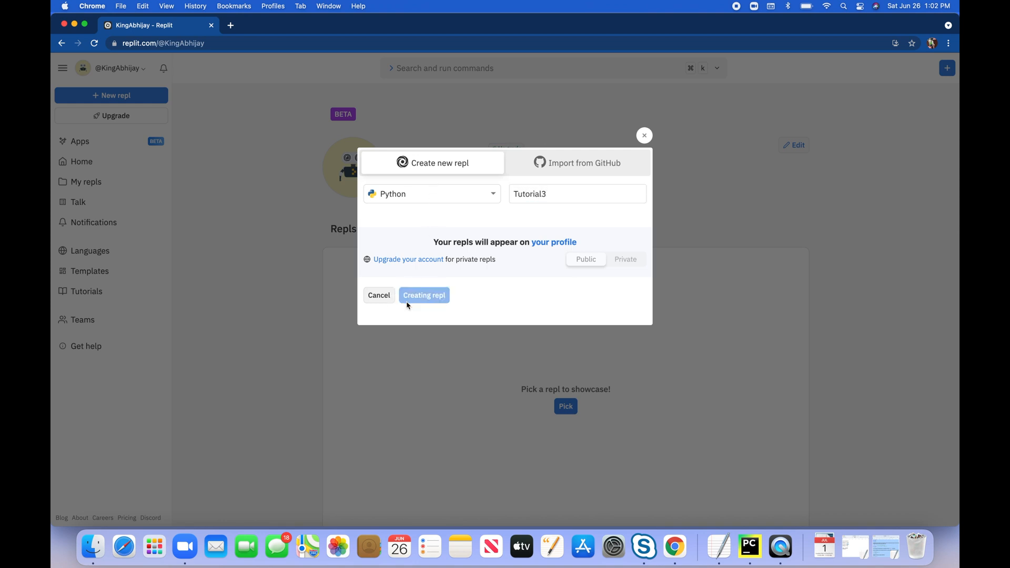
{"action": "left_click", "coordinate": [424, 296]}
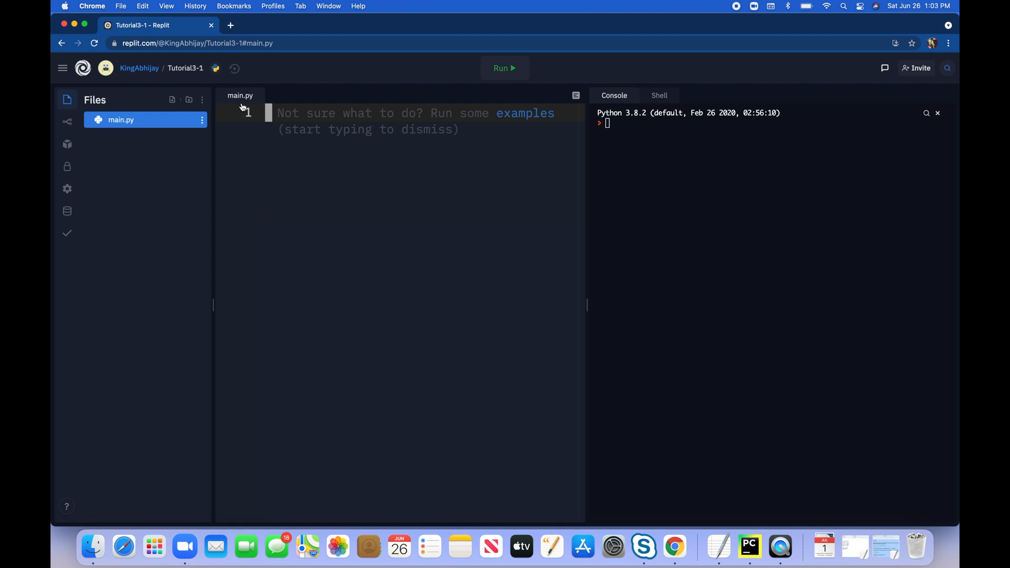
{"action": "mouse_move", "coordinate": [388, 198]}
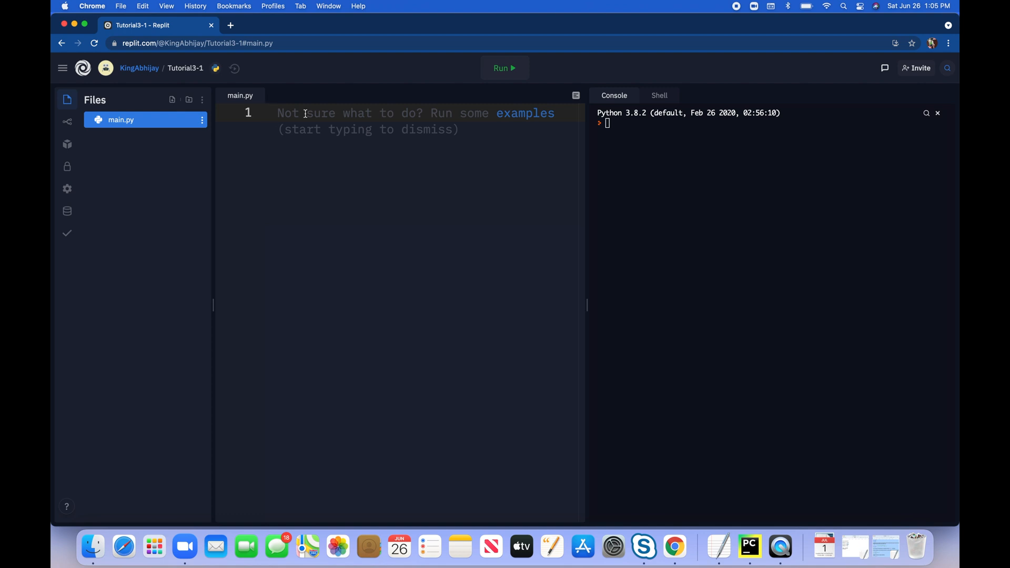
- Assign the quoted string "Abhijay" to the variable name in main.py
{"action": "type", "text": "name ="}
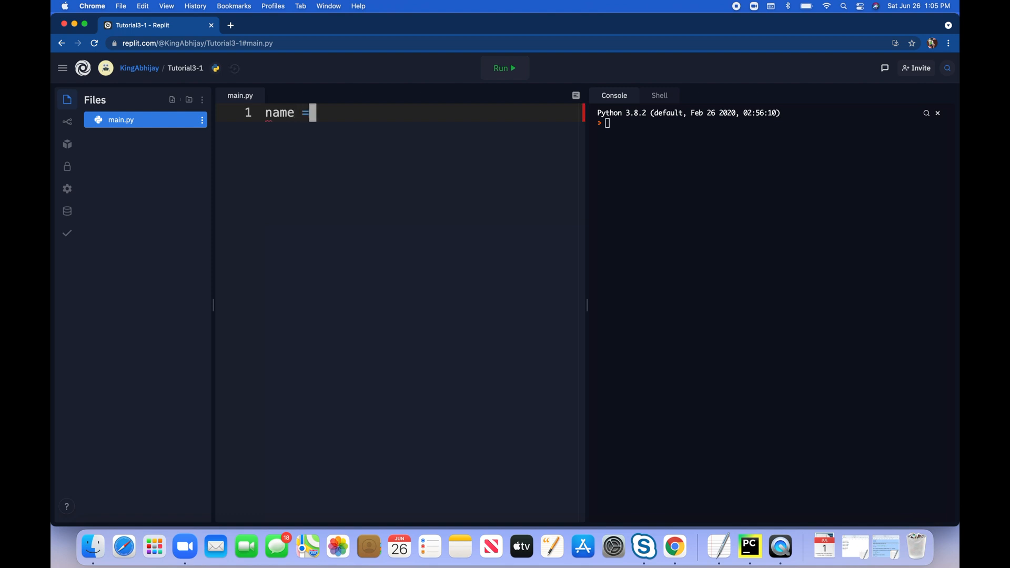
{"action": "type", "text": "A"}
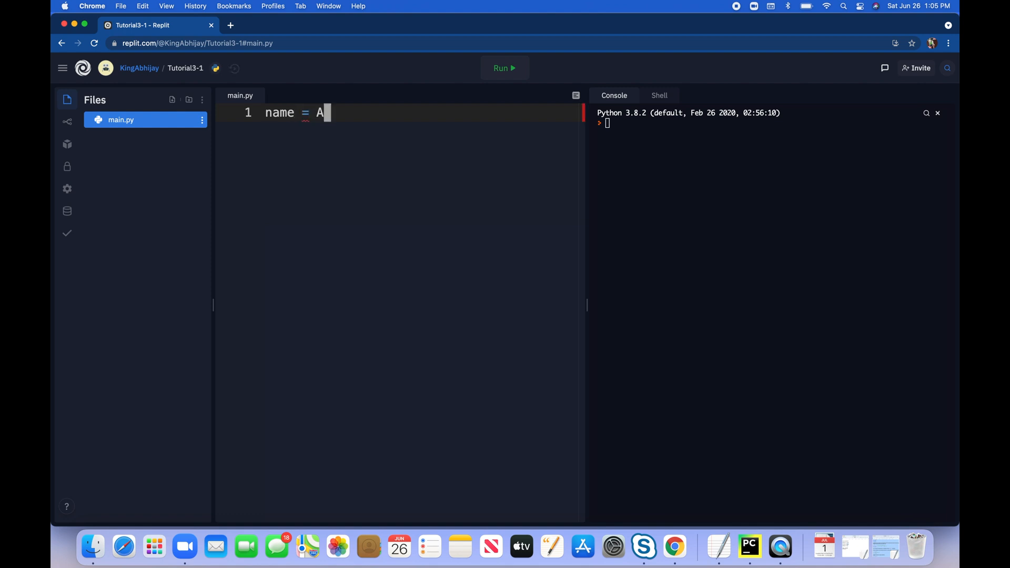
{"action": "type", "text": "bhijay"}
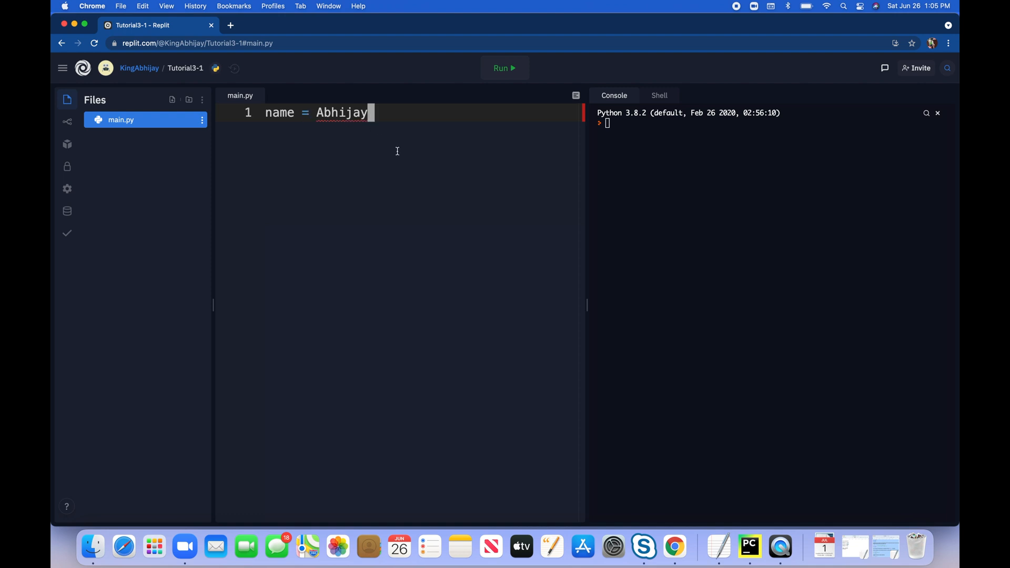
{"action": "double_click", "coordinate": [341, 113]}
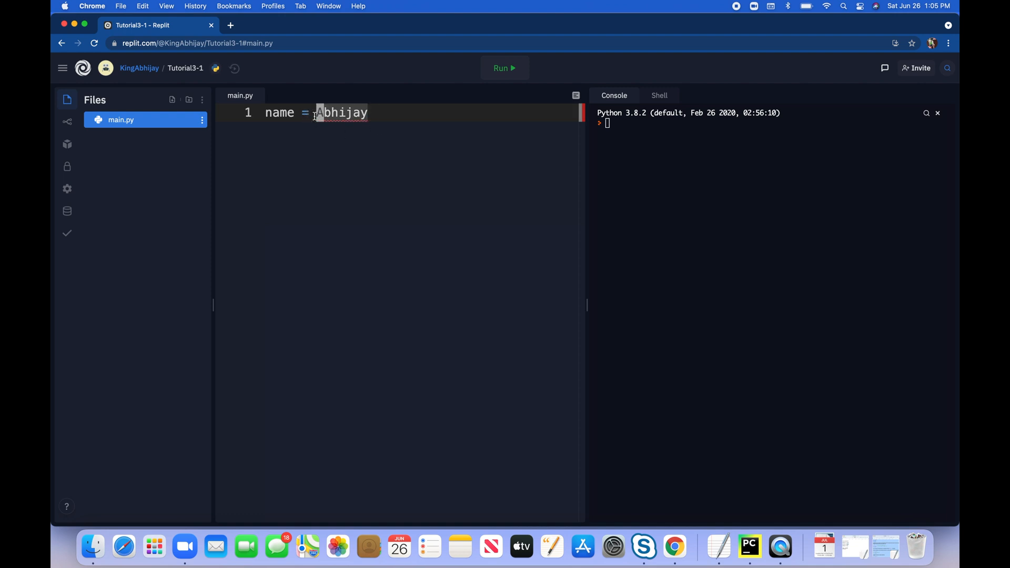
{"action": "type", "text": "\""}
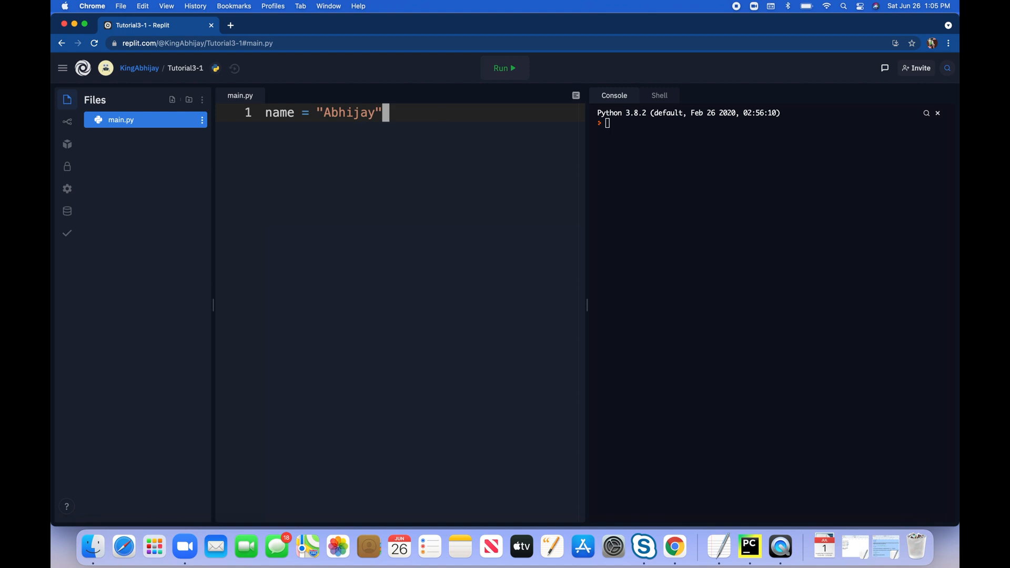
- Add print(name) and run the script so Abhijay appears in the console
{"action": "type", "text": "prin"}
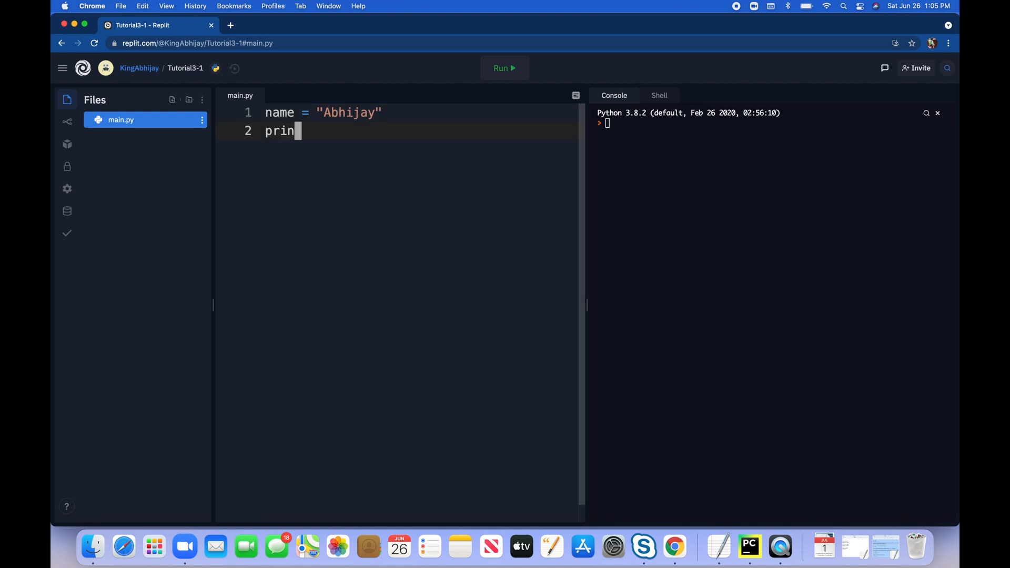
{"action": "type", "text": "t("}
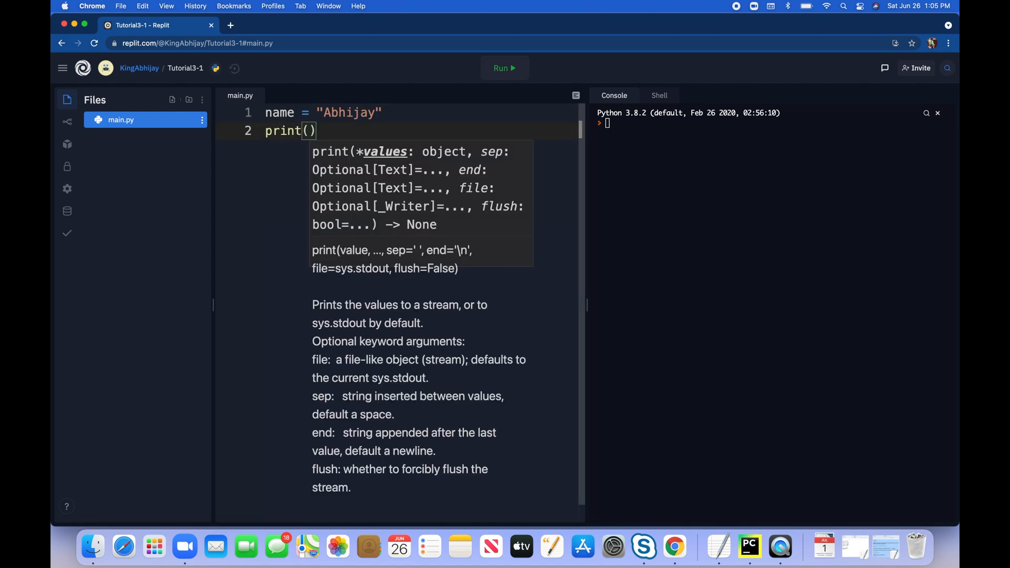
{"action": "type", "text": "name"}
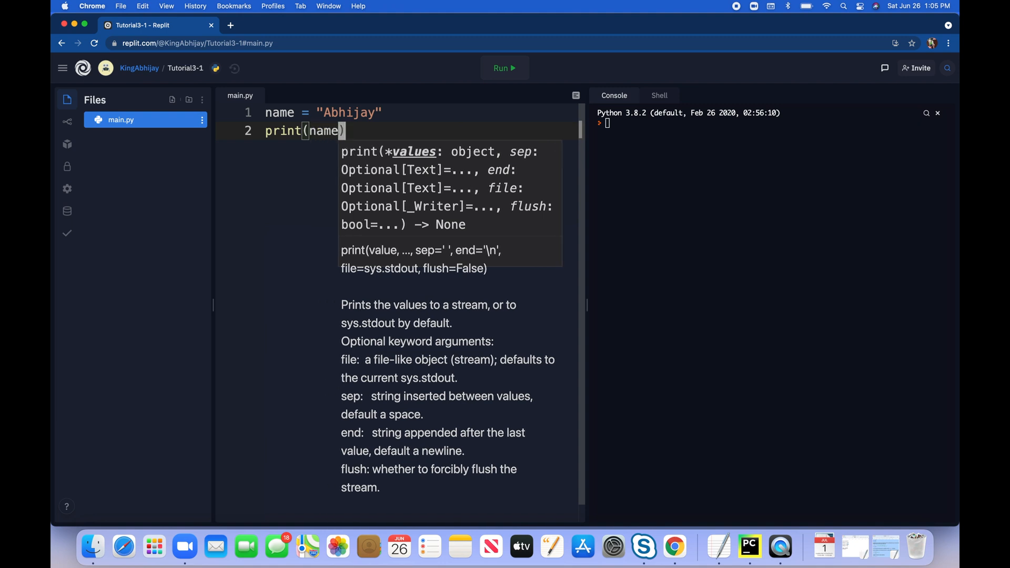
{"action": "left_click", "coordinate": [505, 68]}
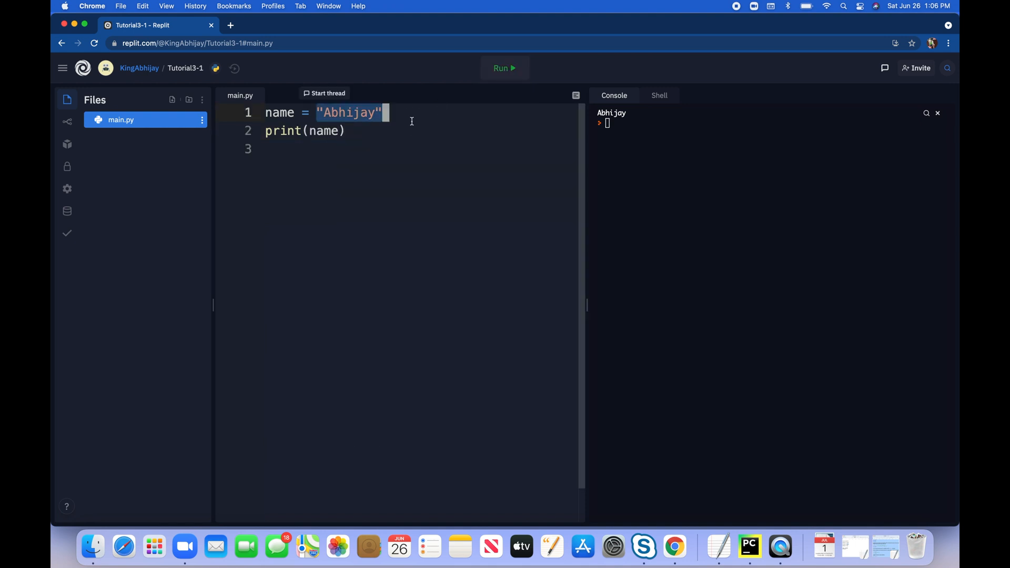
{"action": "key", "text": "cmd+a"}
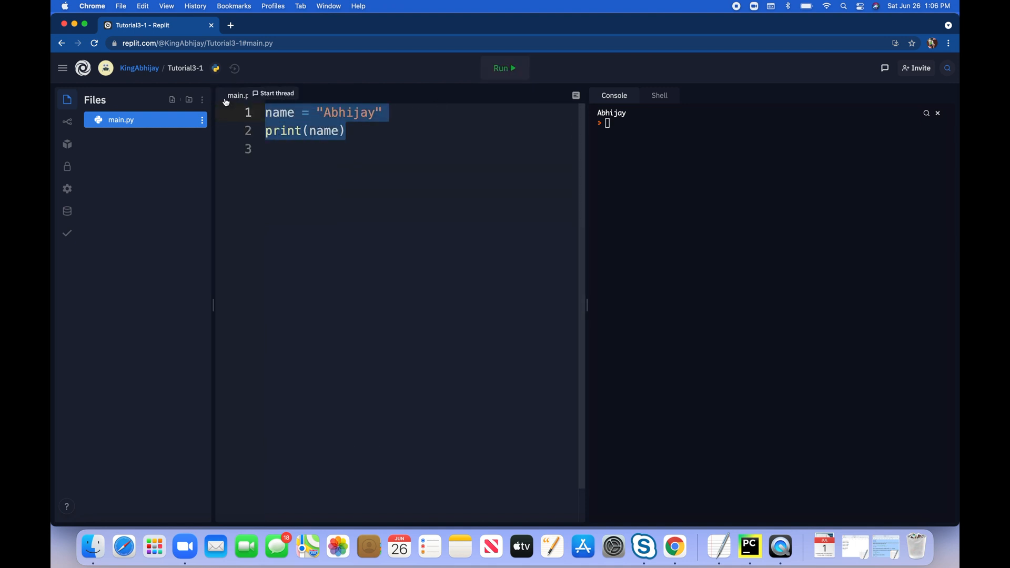
{"action": "left_click", "coordinate": [278, 149]}
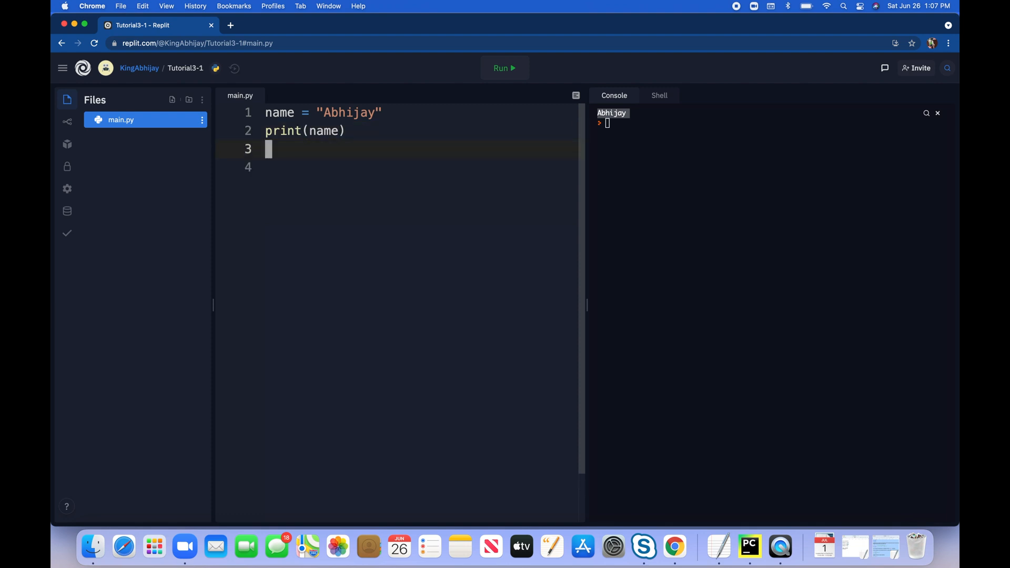
- Add age = 8 with print(age) and run, showing 8 under Abhijay
{"action": "type", "text": "age ="}
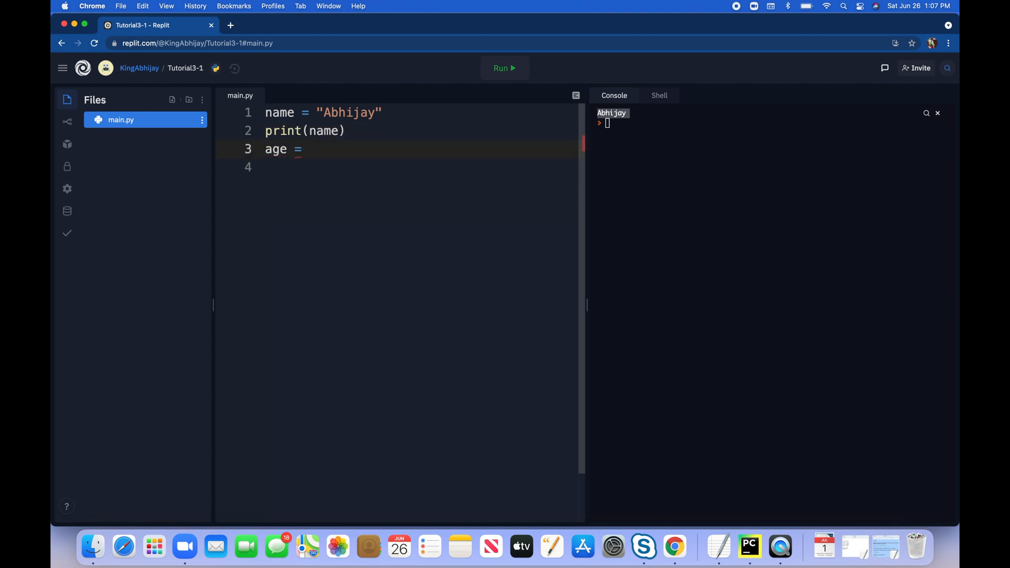
{"action": "type", "text": "8"}
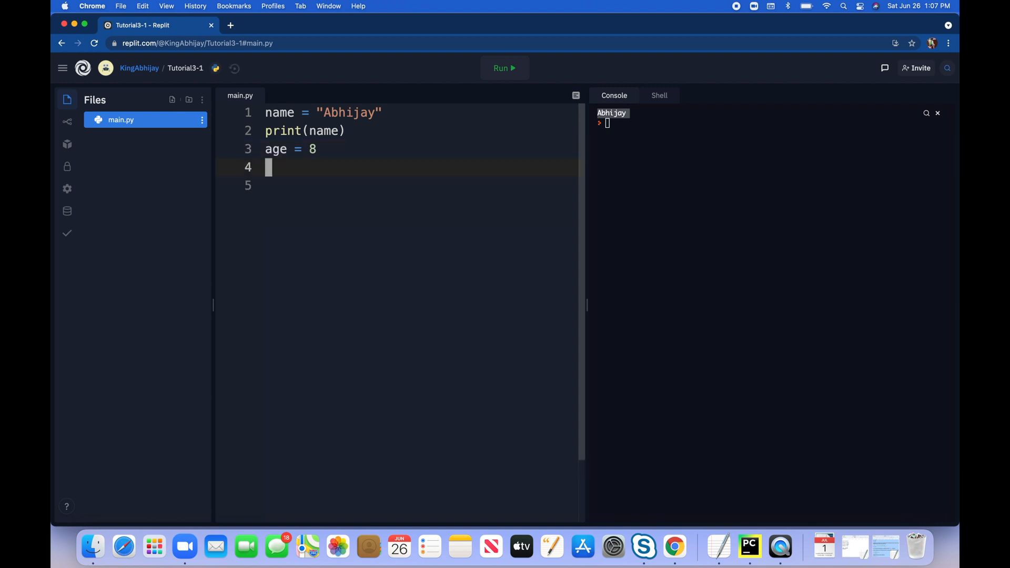
{"action": "type", "text": "print"}
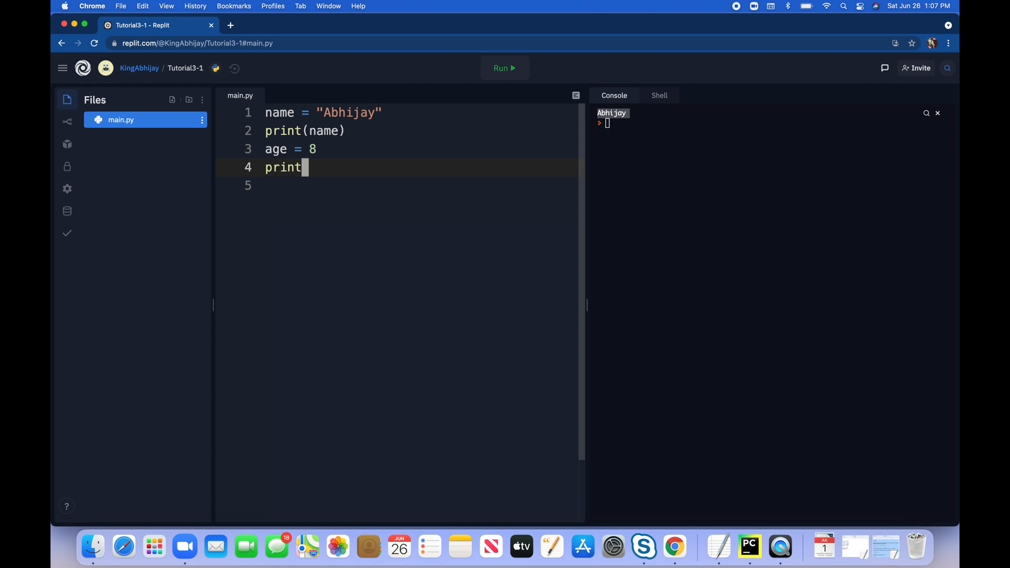
{"action": "type", "text": "(age)"}
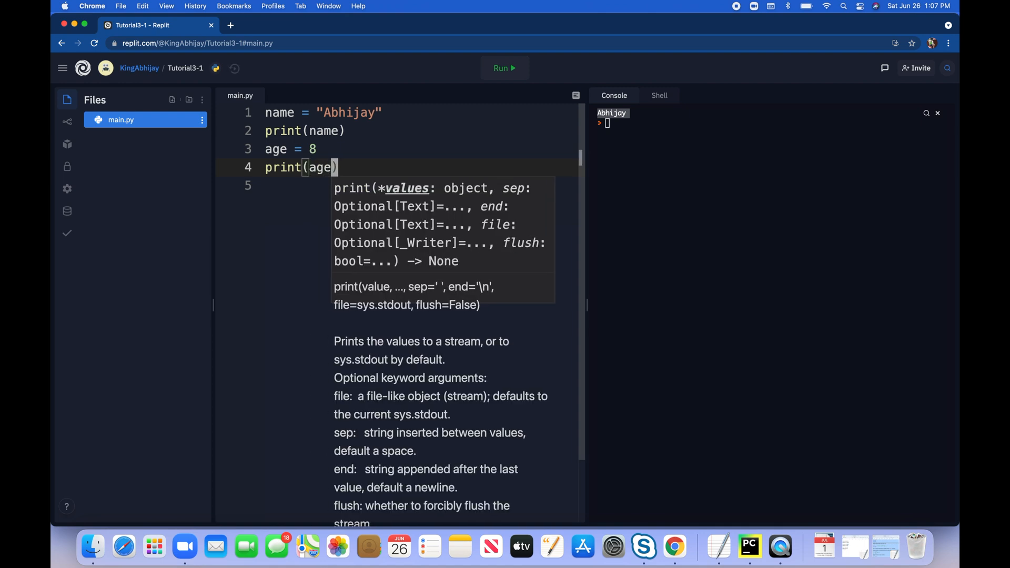
{"action": "left_click", "coordinate": [505, 68]}
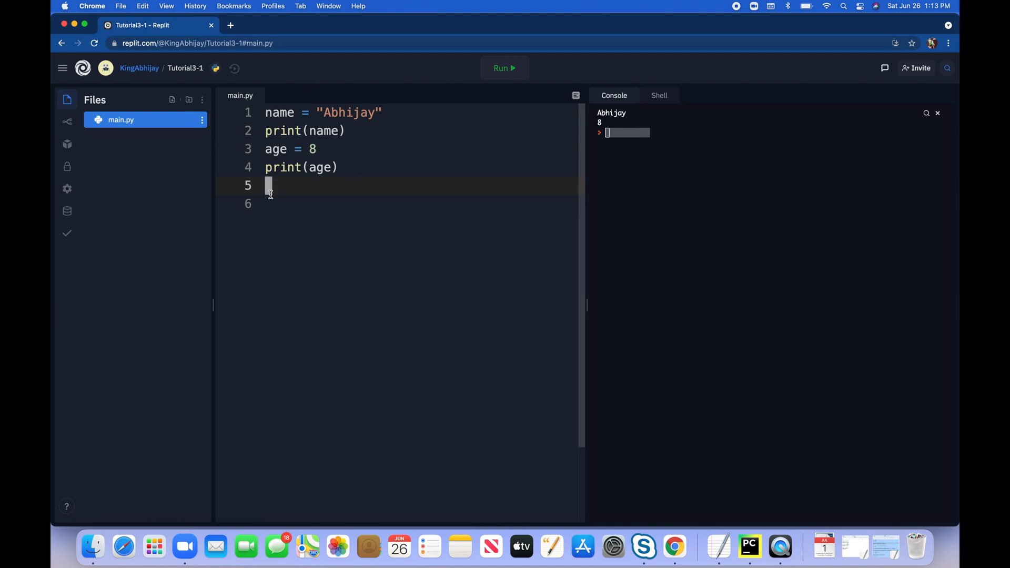
{"action": "mouse_move", "coordinate": [267, 213]}
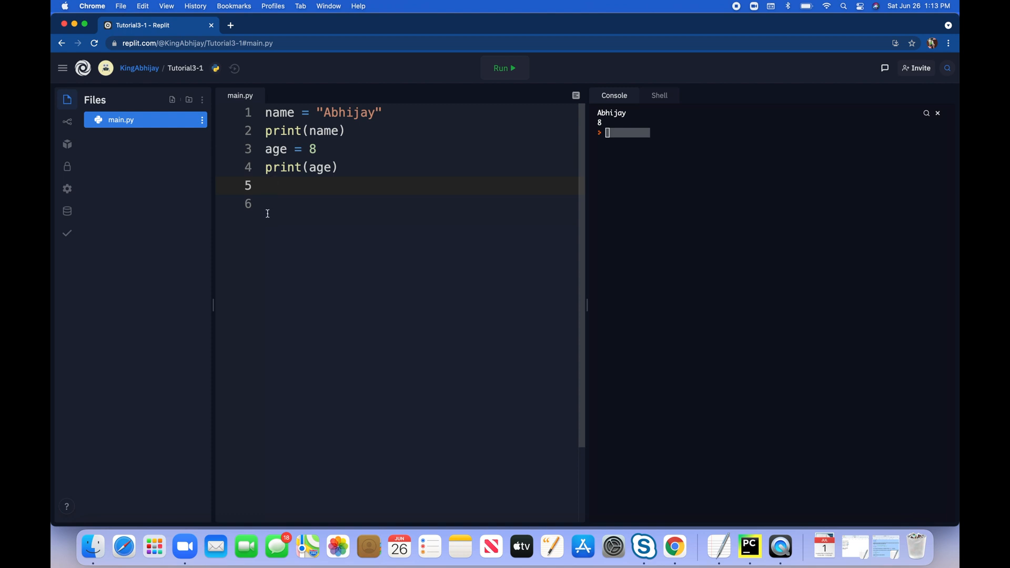
- Write print(type(name)) on line 5, change it to type(age), and run to show <class 'int'>
{"action": "type", "text": "print"}
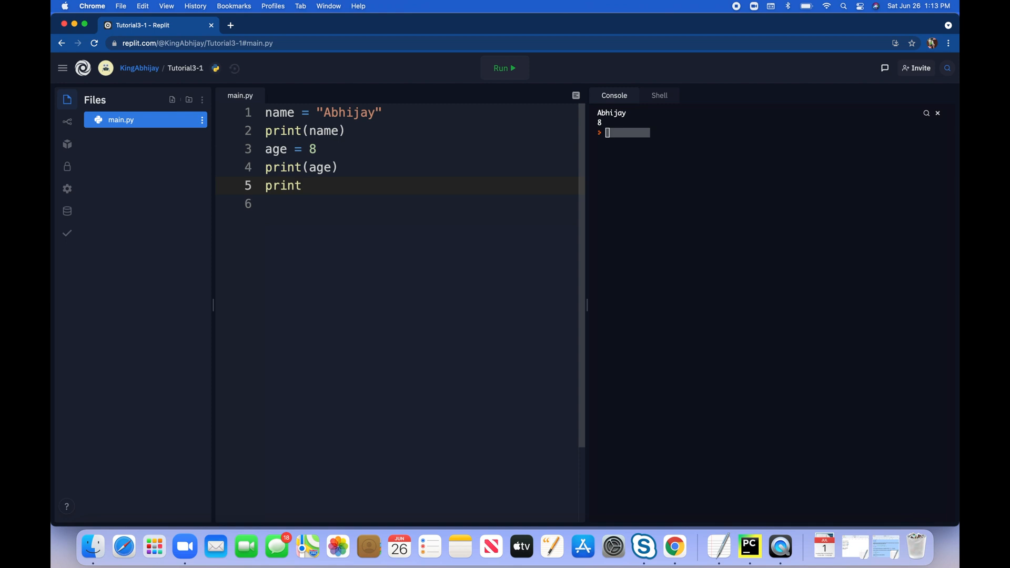
{"action": "type", "text": "()"}
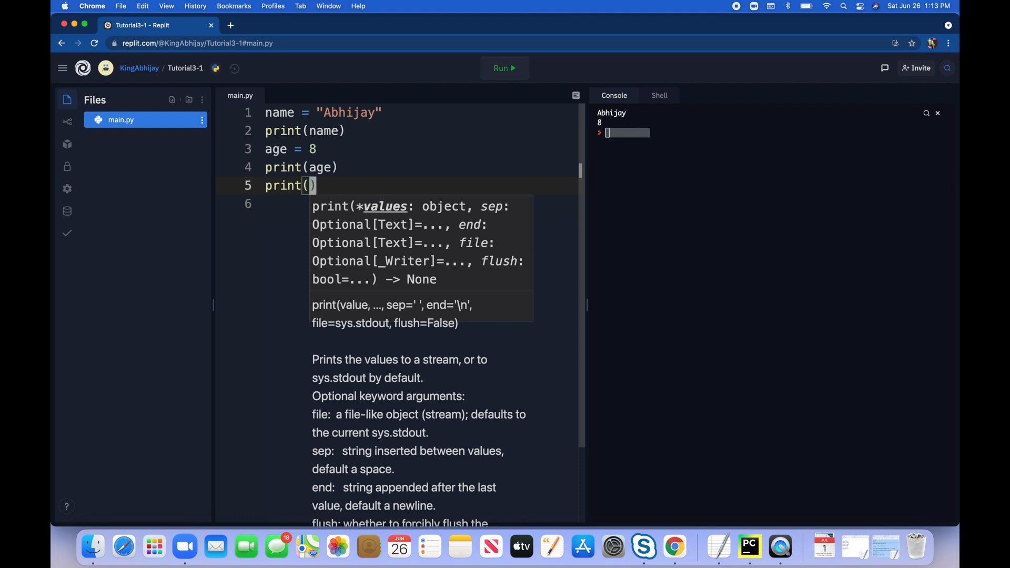
{"action": "type", "text": "type"}
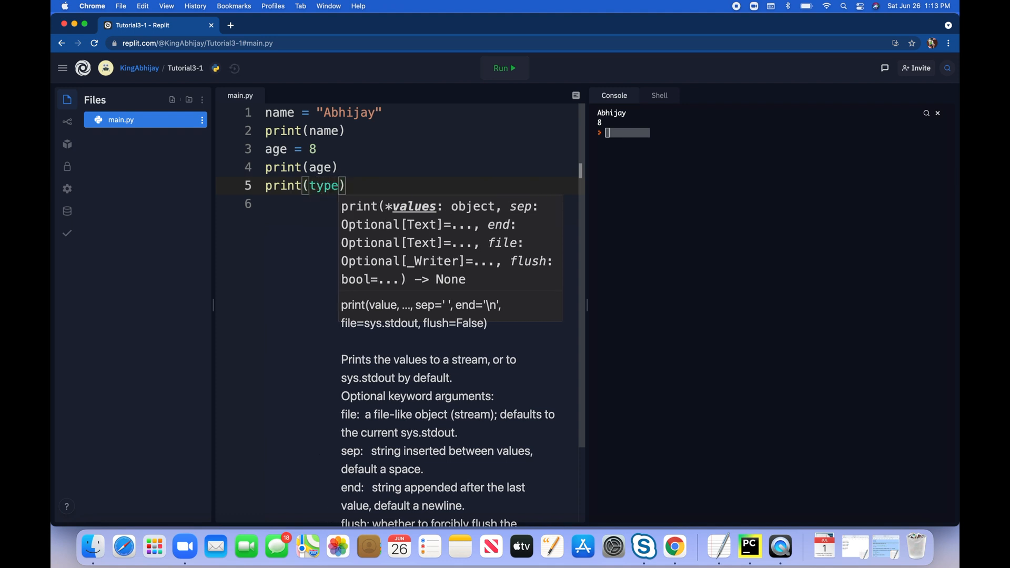
{"action": "type", "text": "()"}
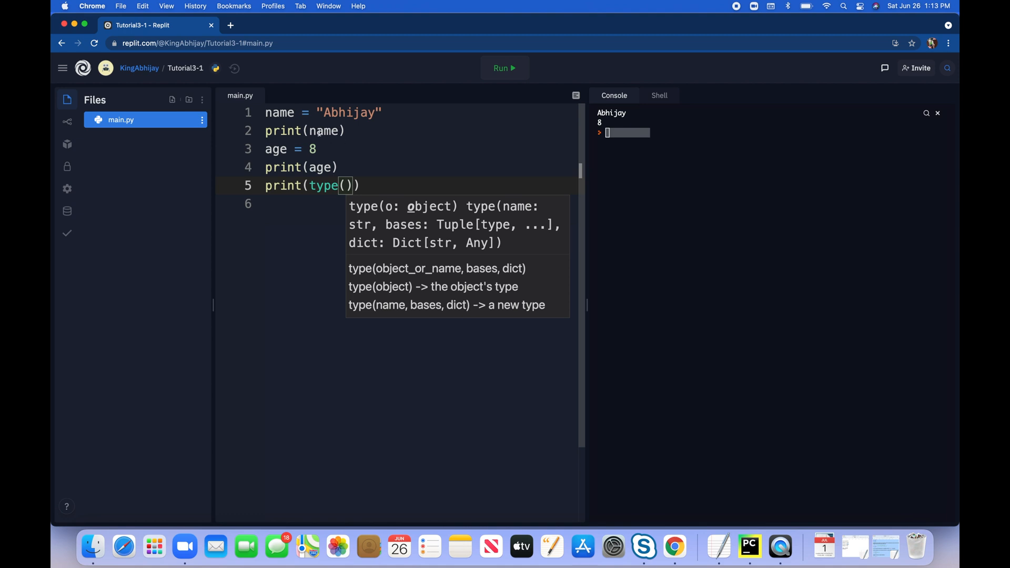
{"action": "type", "text": "name"}
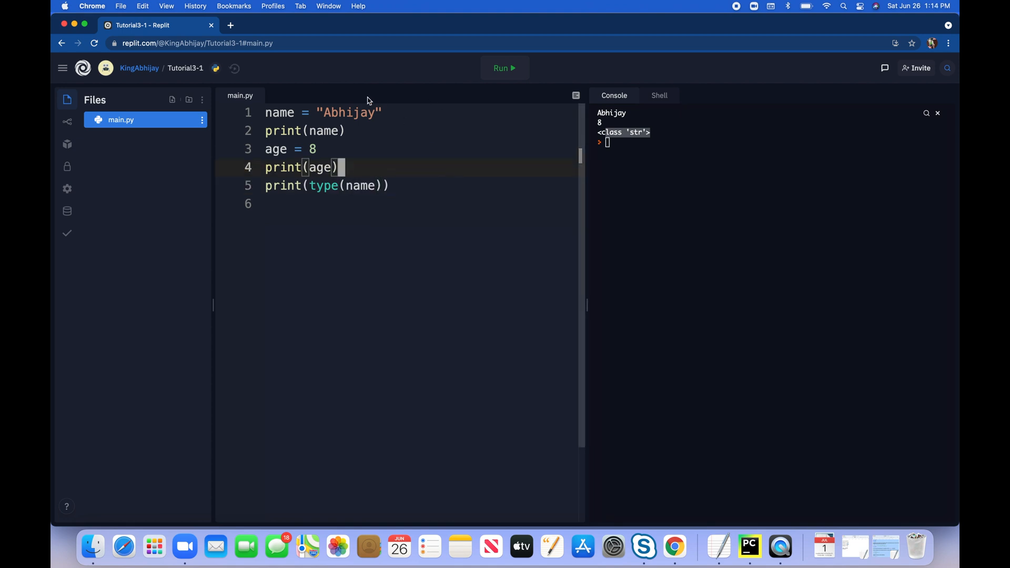
{"action": "double_click", "coordinate": [351, 113]}
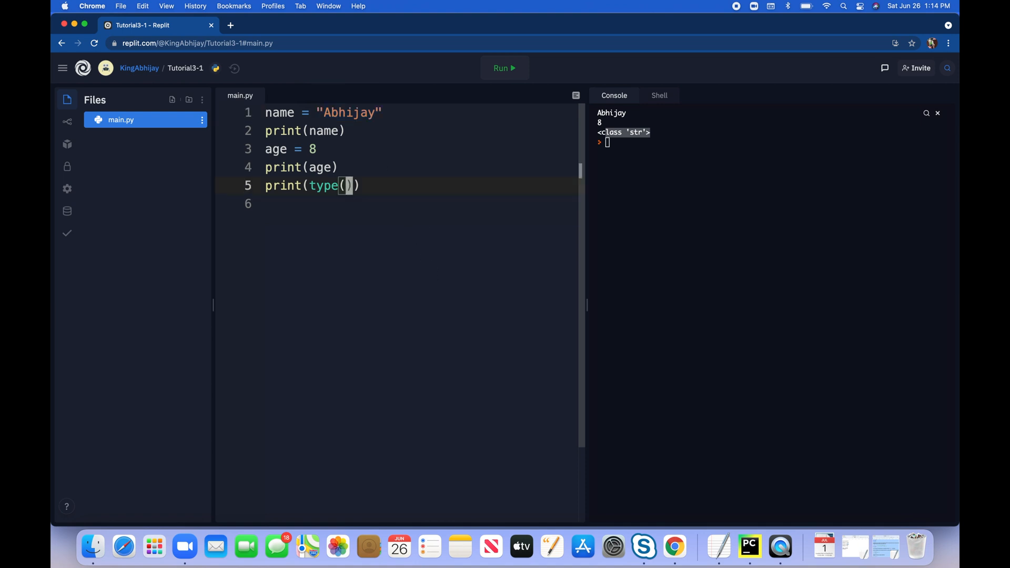
{"action": "type", "text": "age"}
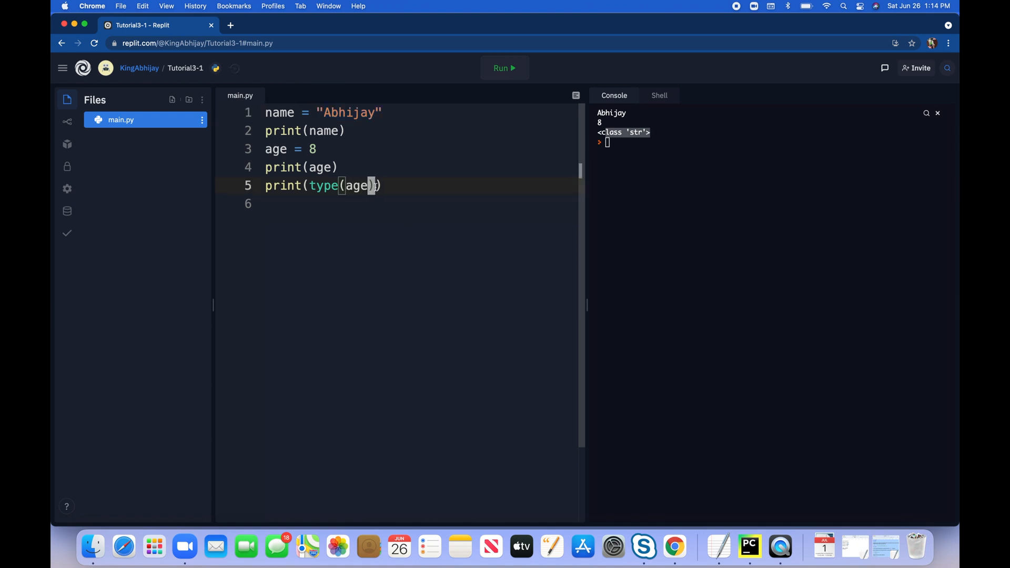
{"action": "left_click", "coordinate": [505, 67]}
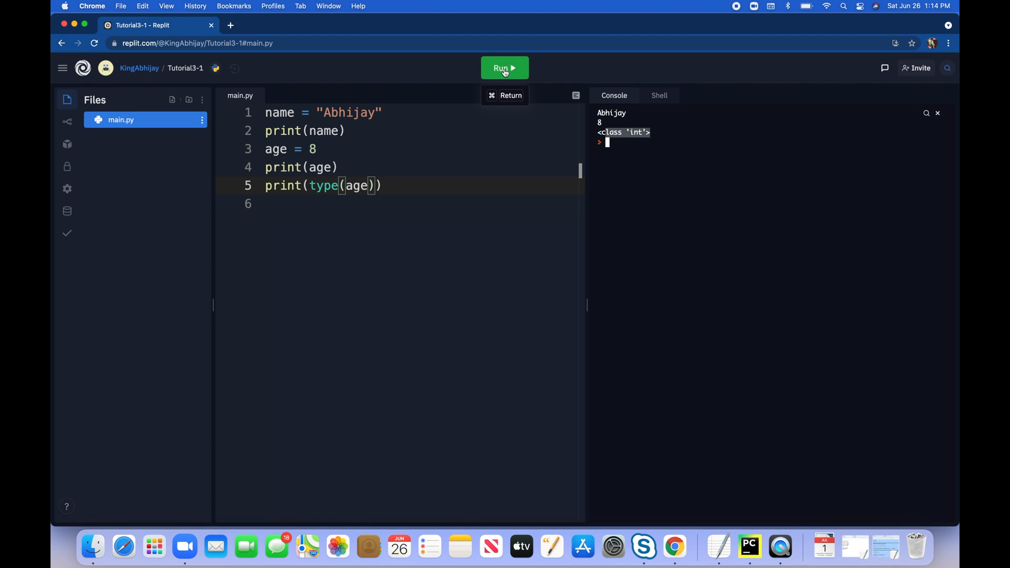
{"action": "mouse_move", "coordinate": [416, 265]}
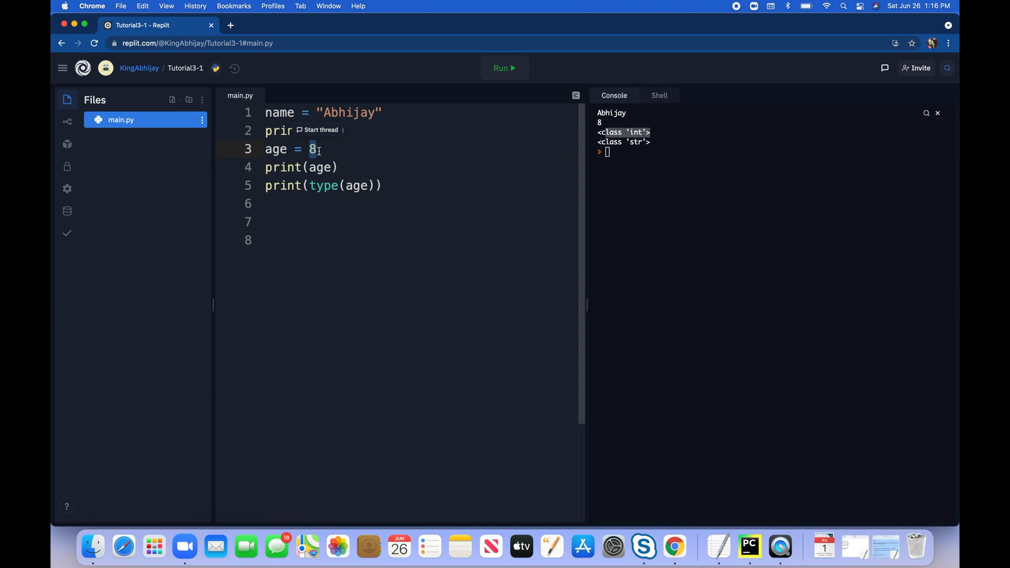
{"action": "mouse_move", "coordinate": [359, 168]}
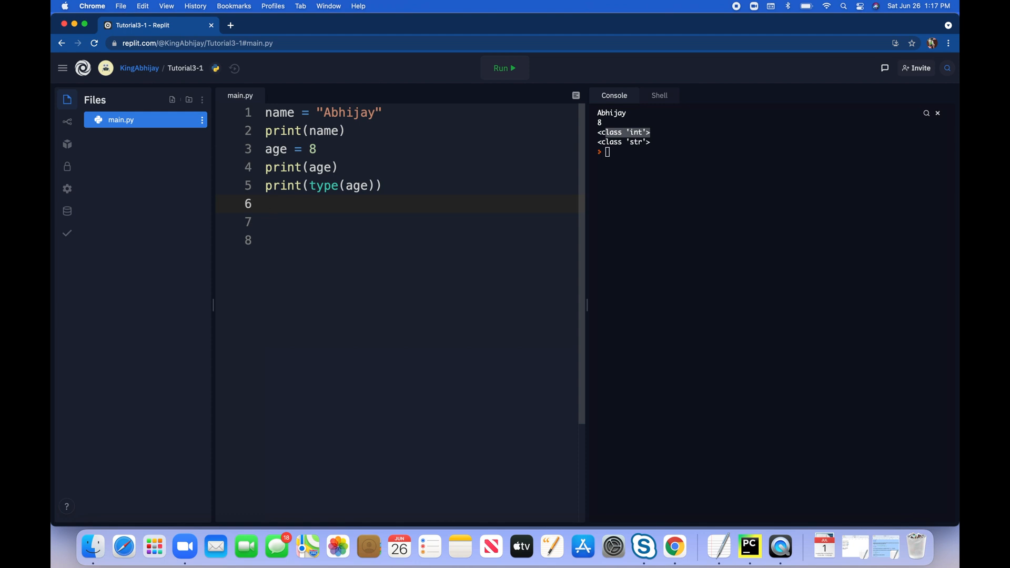
- Reassign age to the string "8 years old" on line 6
{"action": "type", "text": "age"}
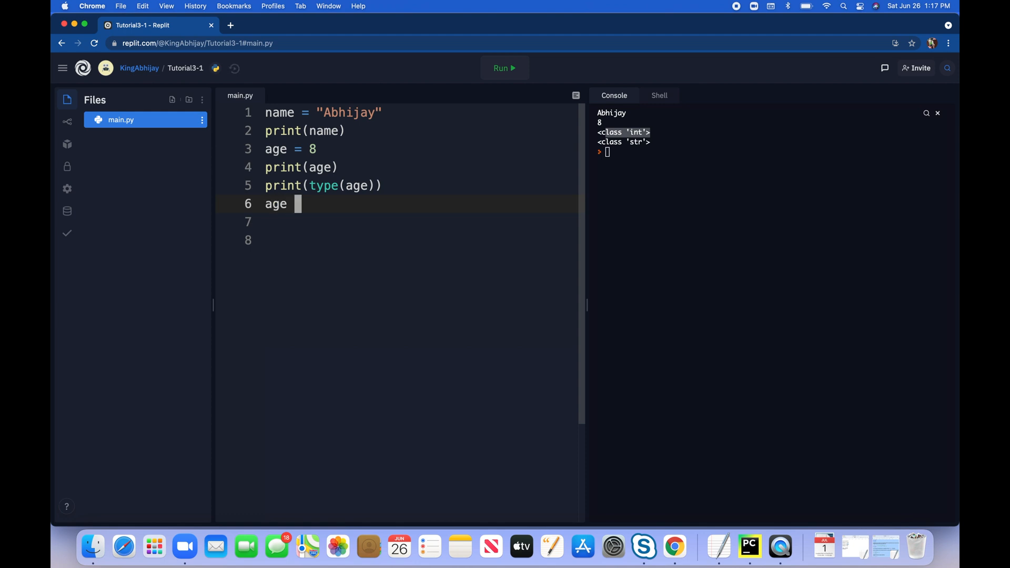
{"action": "type", "text": "="}
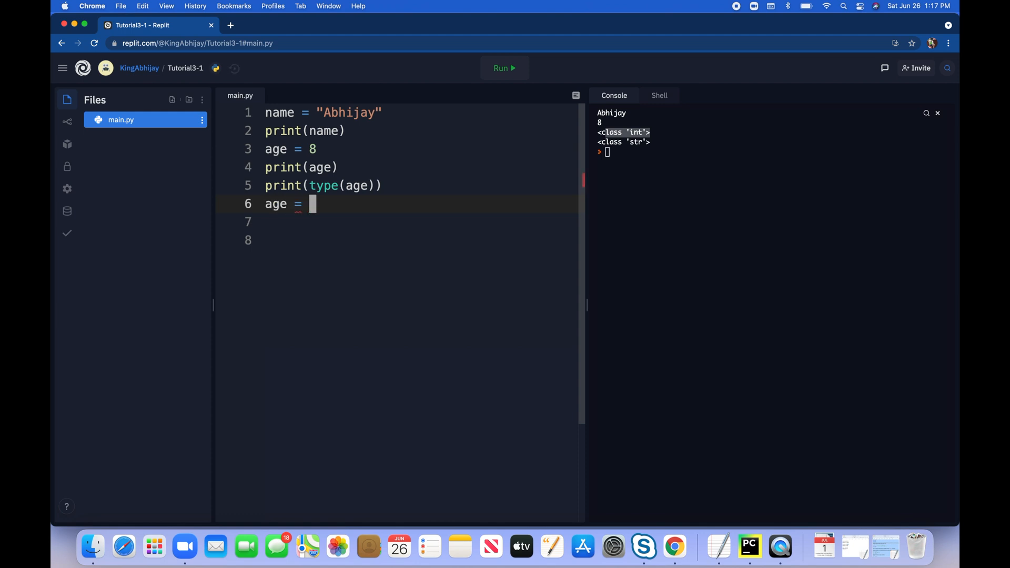
{"action": "type", "text": "\""}
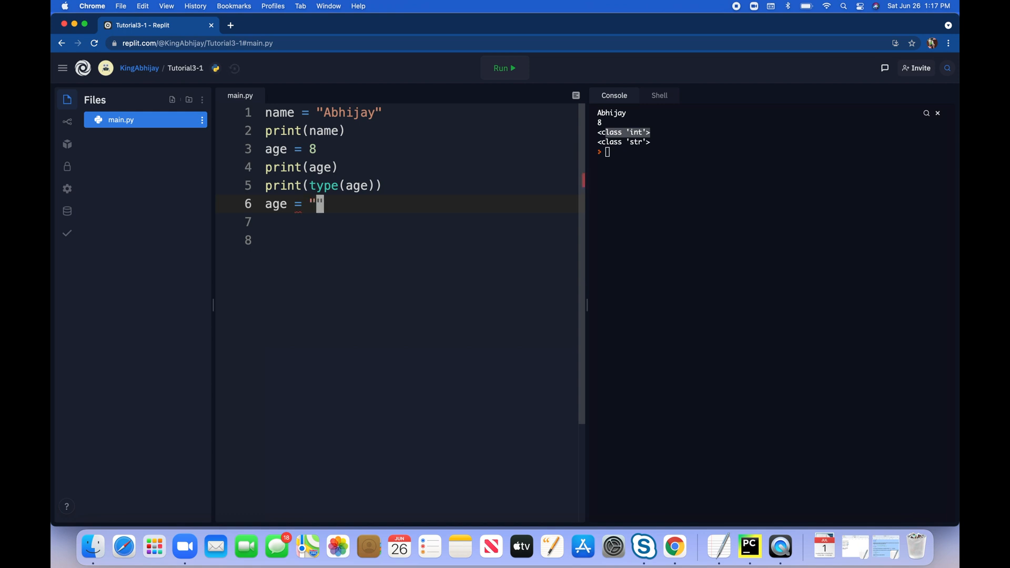
{"action": "type", "text": "8 y"}
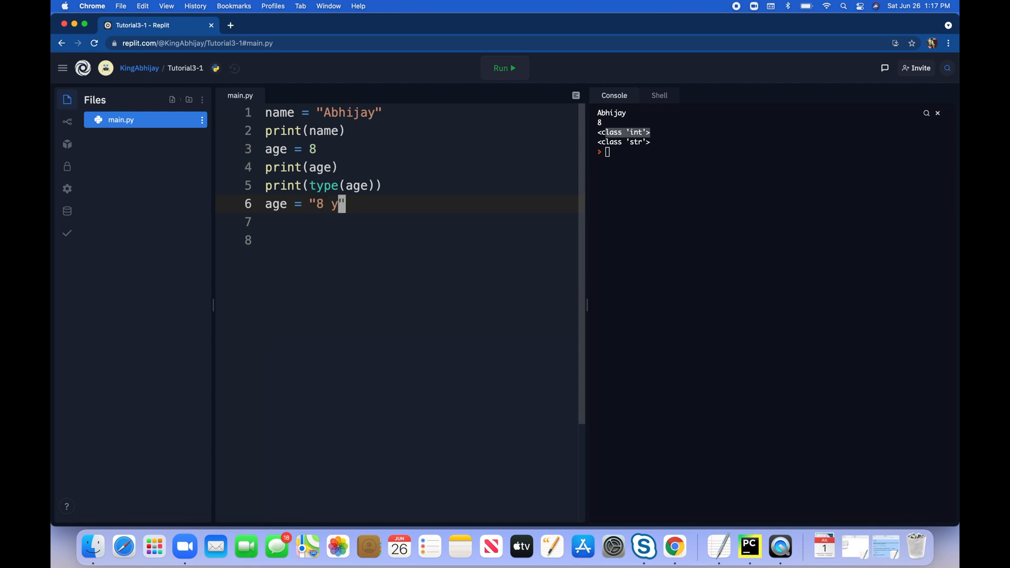
{"action": "type", "text": "esr old"}
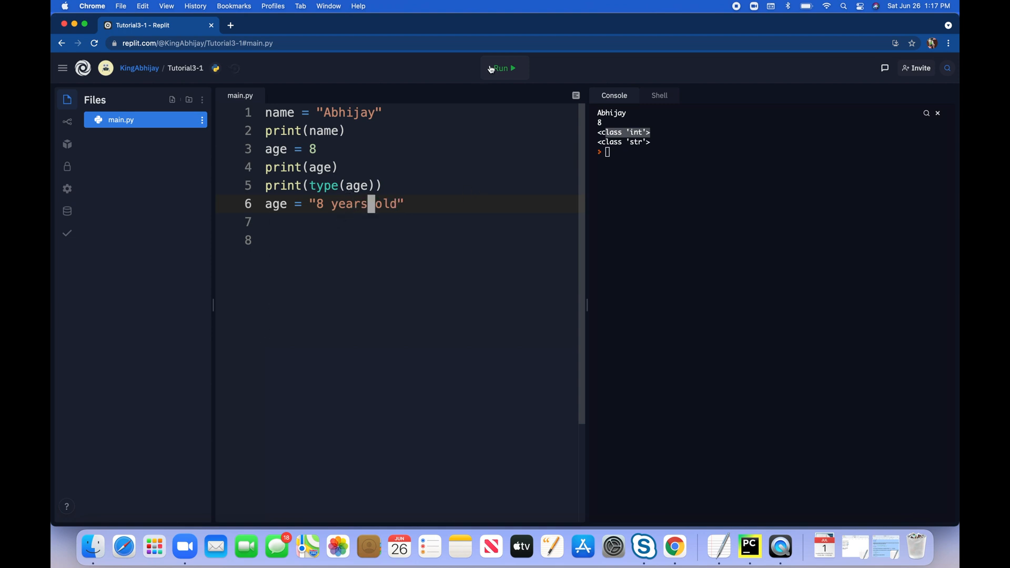
{"action": "mouse_move", "coordinate": [422, 224]}
{"action": "type", "text": "print(type(age))"}
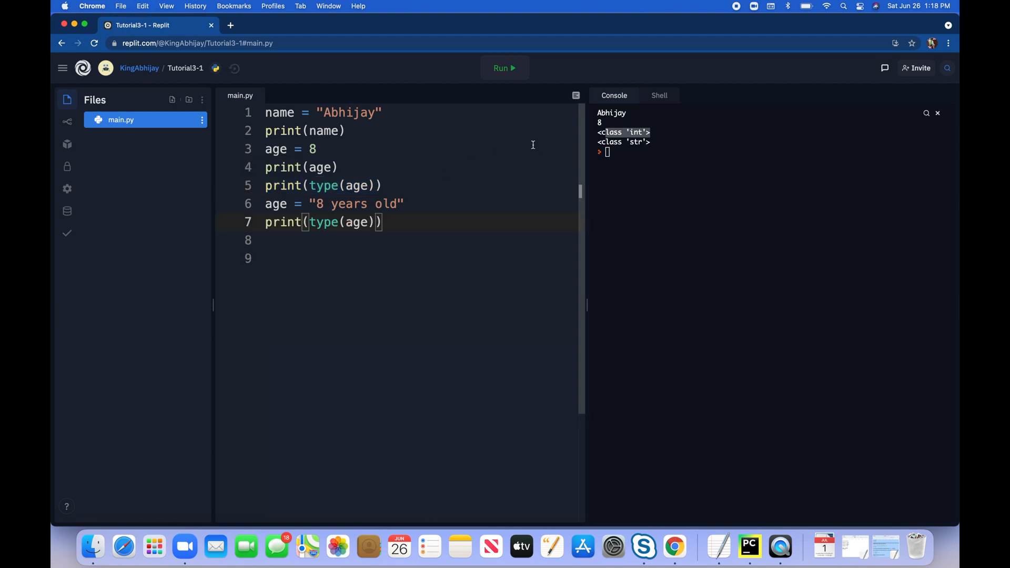
{"action": "mouse_move", "coordinate": [505, 68]}
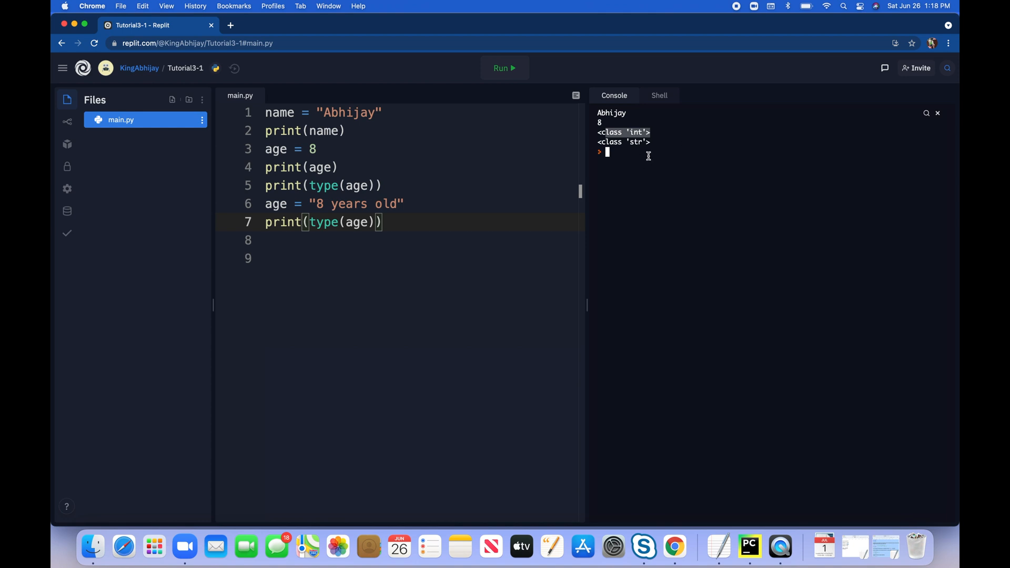
{"action": "mouse_move", "coordinate": [585, 131]}
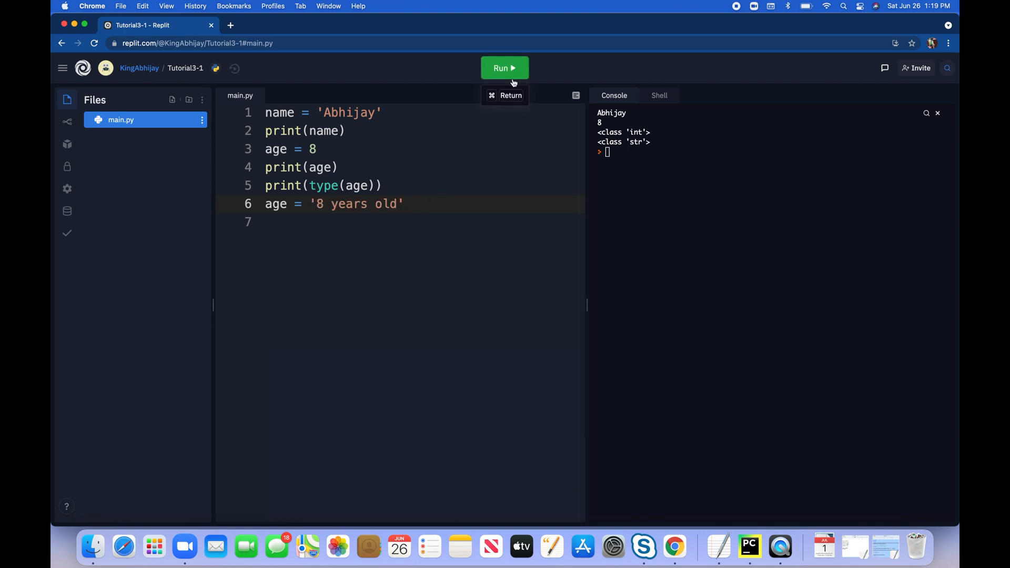
{"action": "mouse_move", "coordinate": [508, 72]}
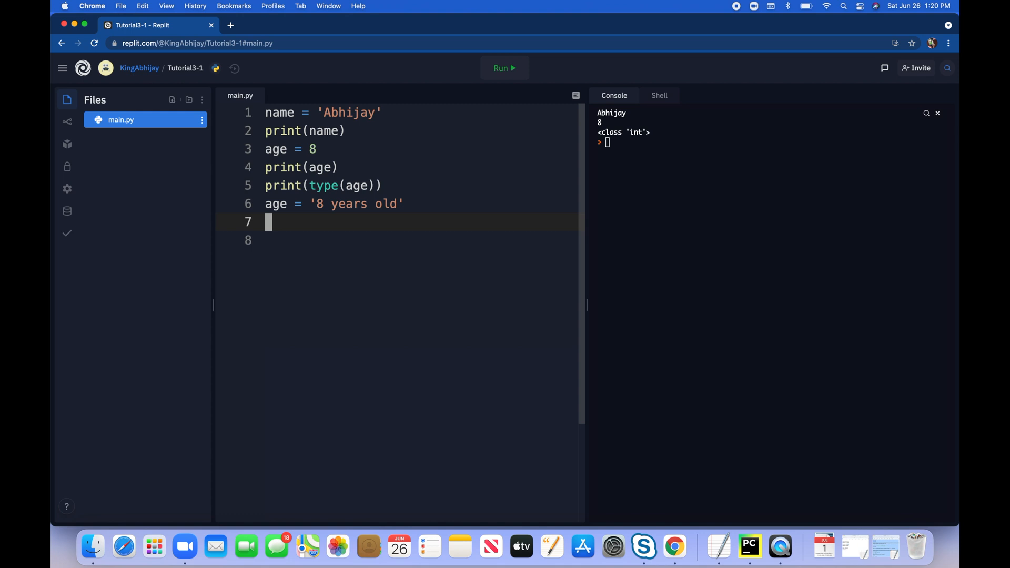
- Assign the uppercase variable A the string "HI"
{"action": "type", "text": "A ="}
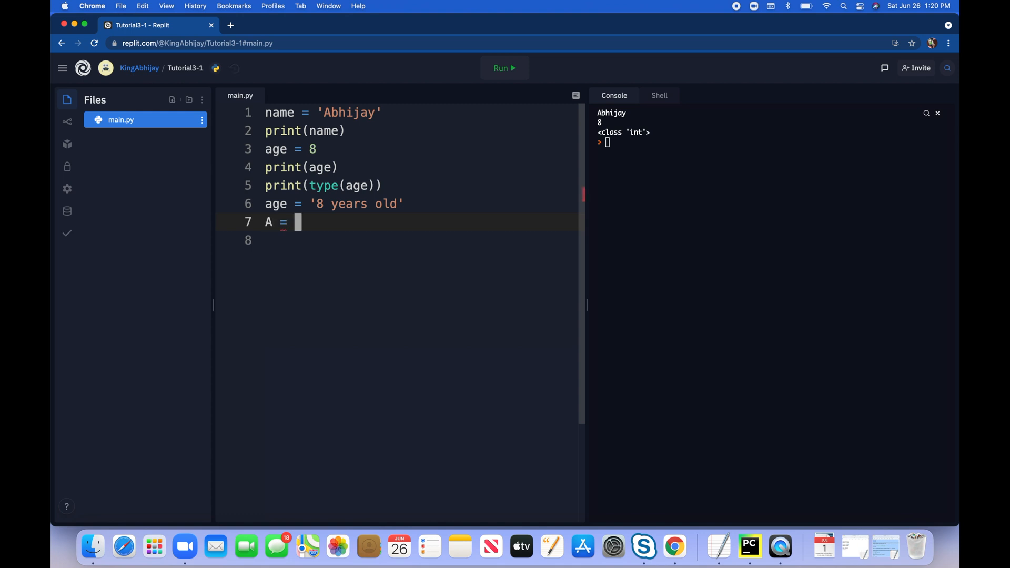
{"action": "type", "text": "\"HI\""}
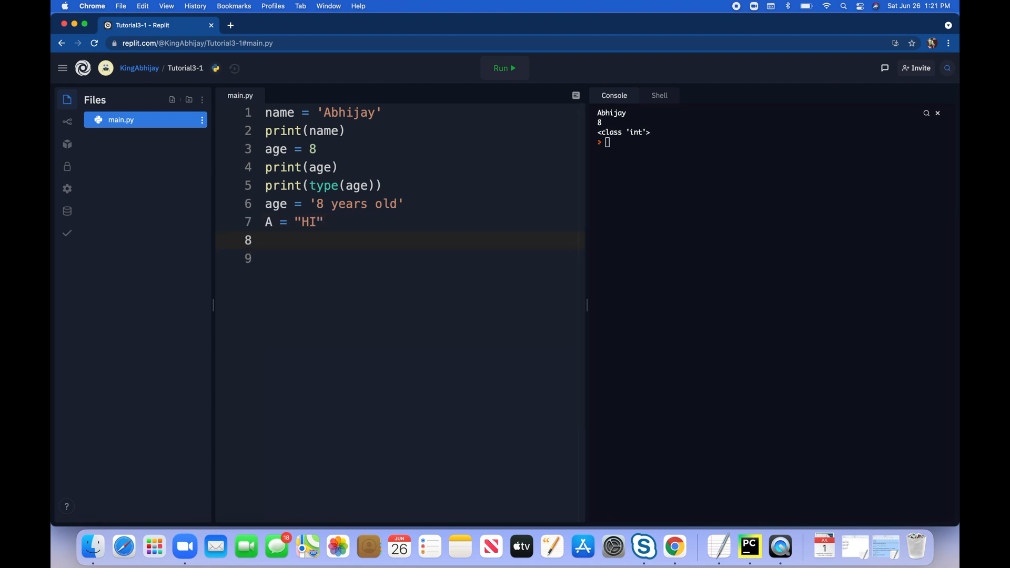
{"action": "type", "text": "a"}
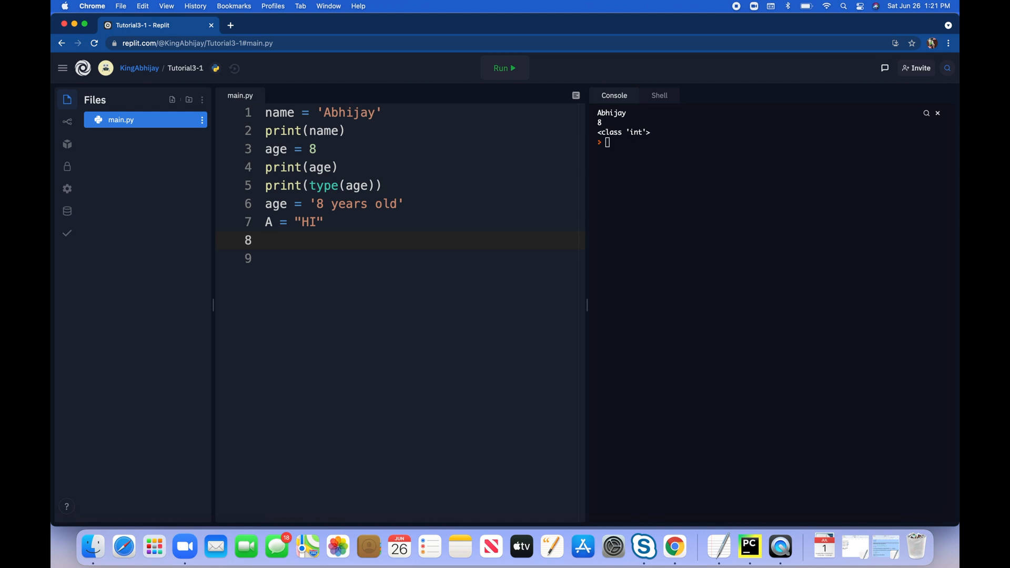
- Add lowercase a = "hi 1" on line 8
{"action": "left_click", "coordinate": [268, 240]}
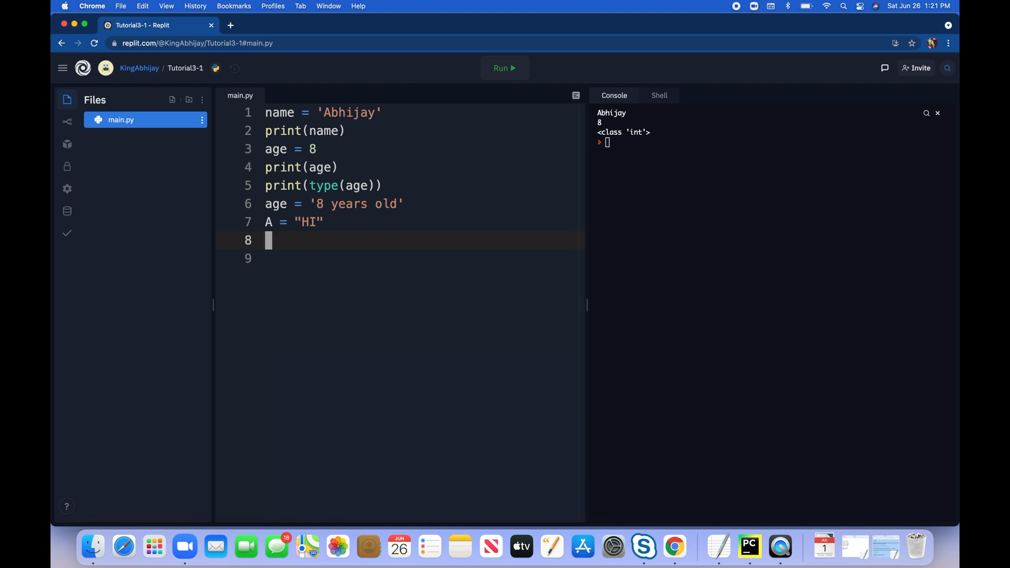
{"action": "type", "text": "a ="}
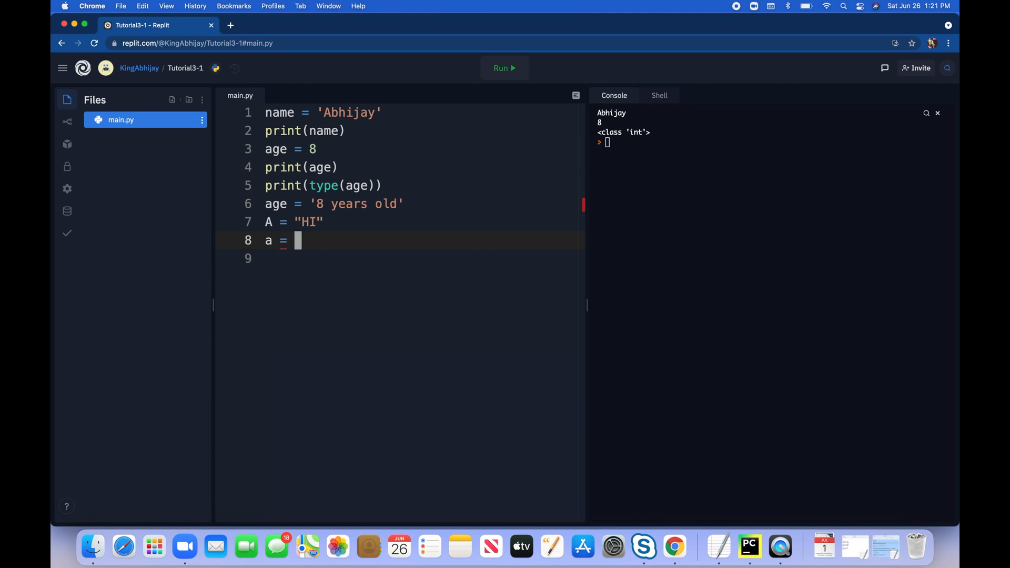
{"action": "type", "text": "\"\""}
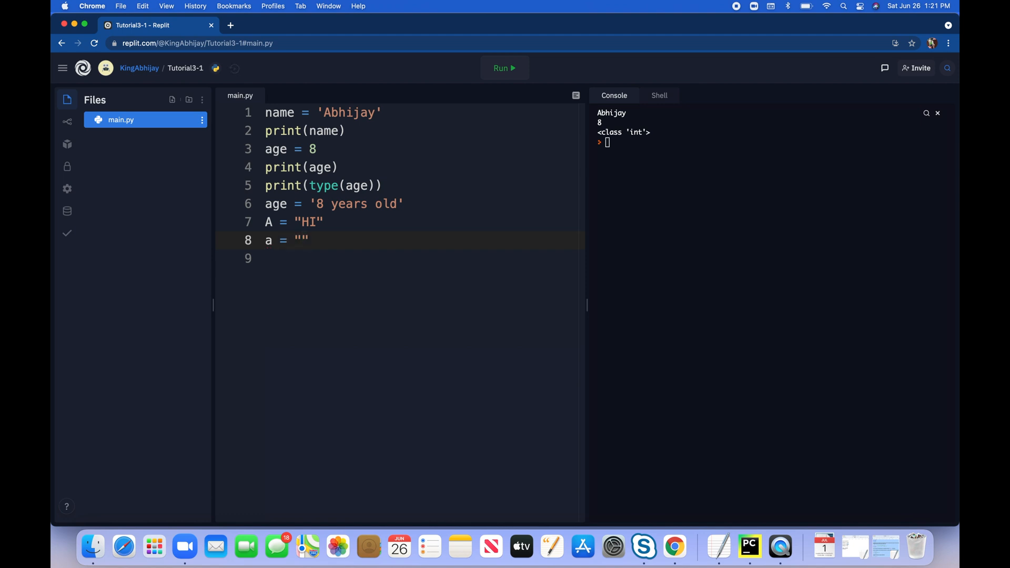
{"action": "type", "text": "hi"}
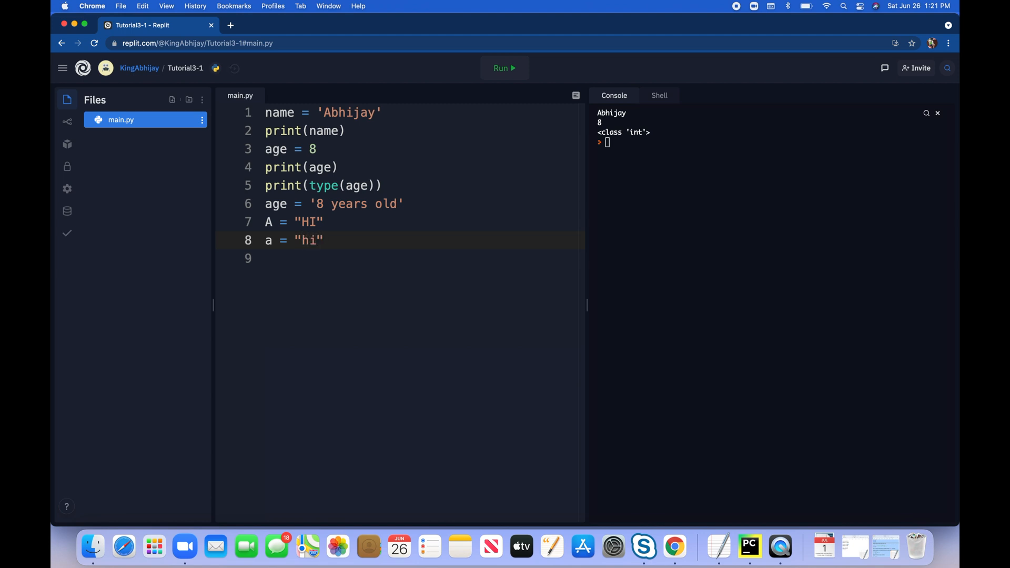
{"action": "type", "text": "\" \""}
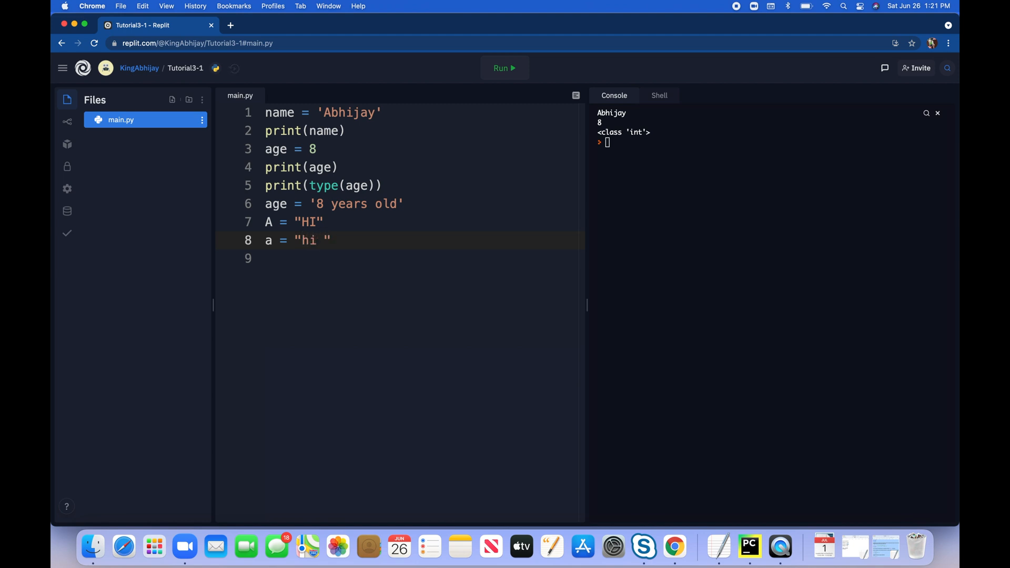
{"action": "type", "text": "1"}
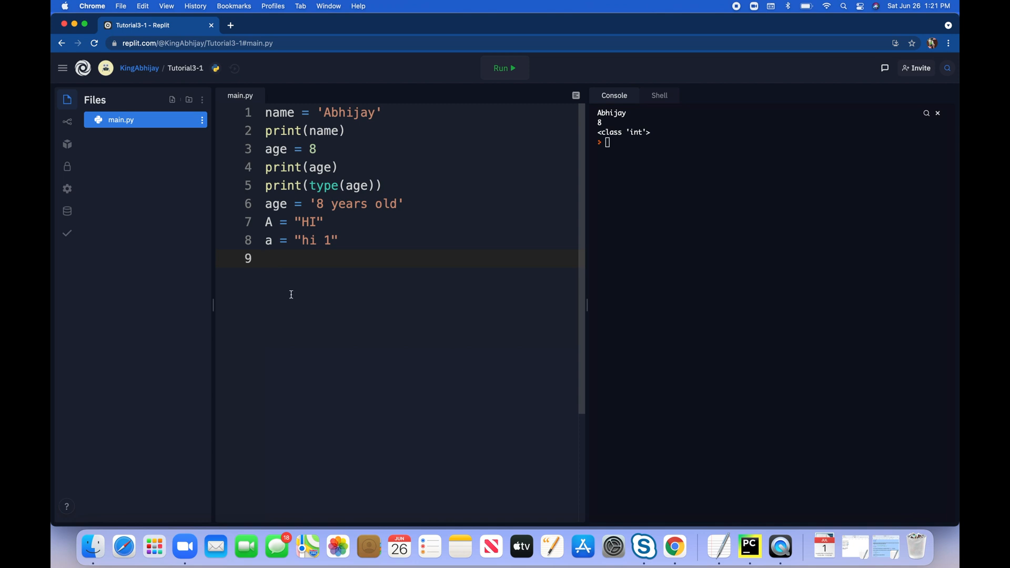
{"action": "mouse_move", "coordinate": [286, 263]}
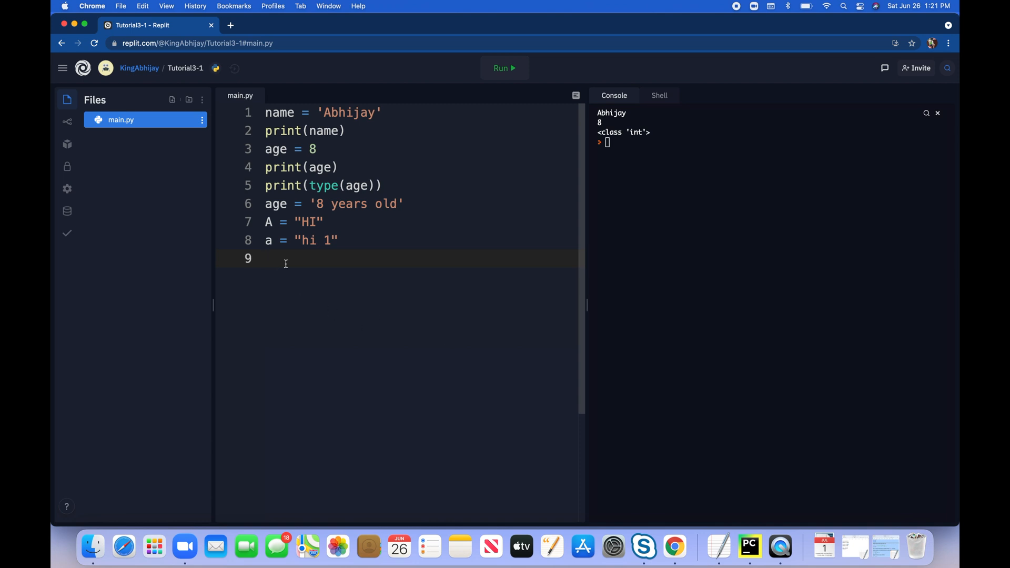
- Add print(A) and print(a) lines and run, showing HI and hi 1
{"action": "type", "text": "pritn"}
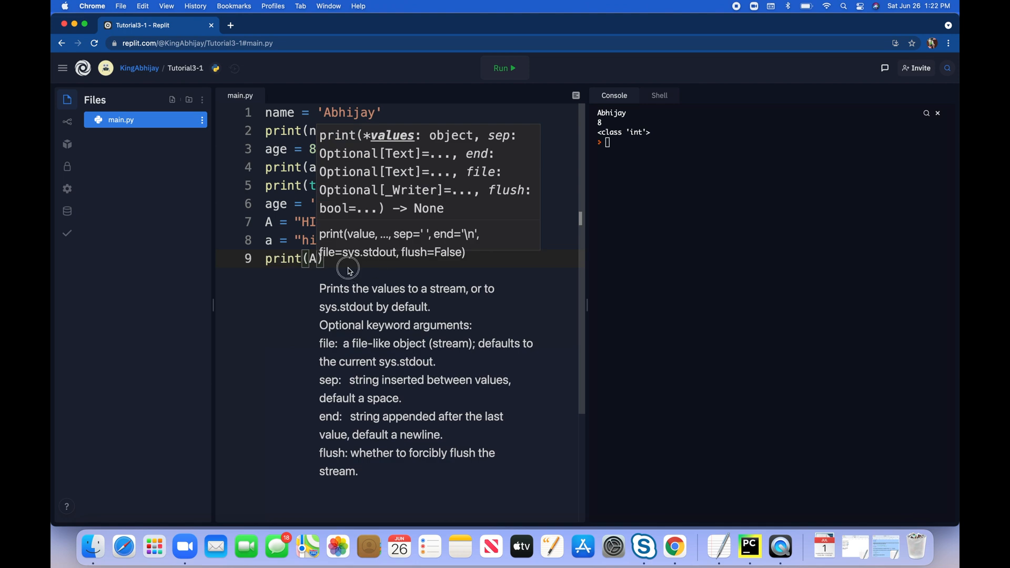
{"action": "left_click", "coordinate": [331, 258]}
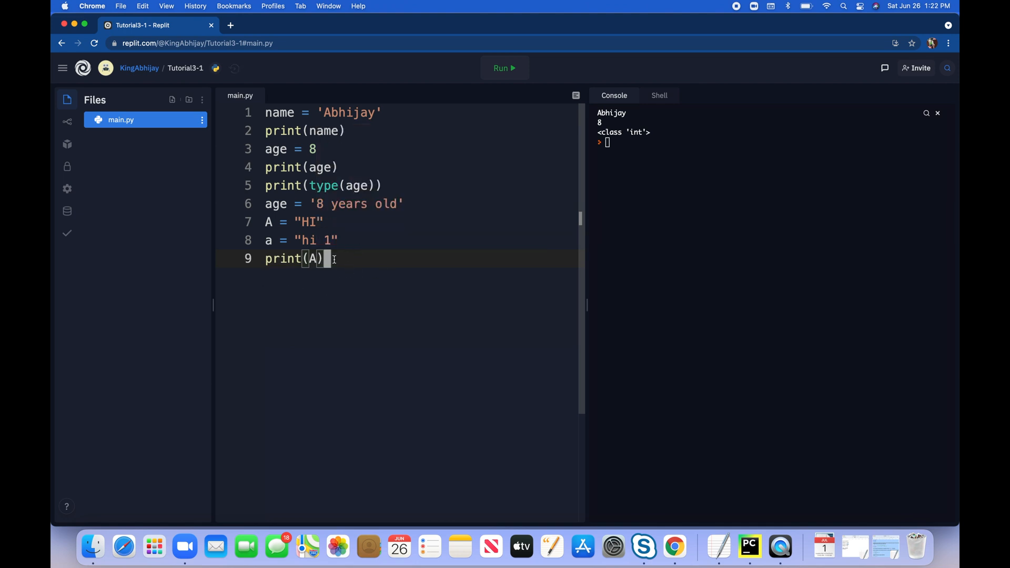
{"action": "type", "text": "P"}
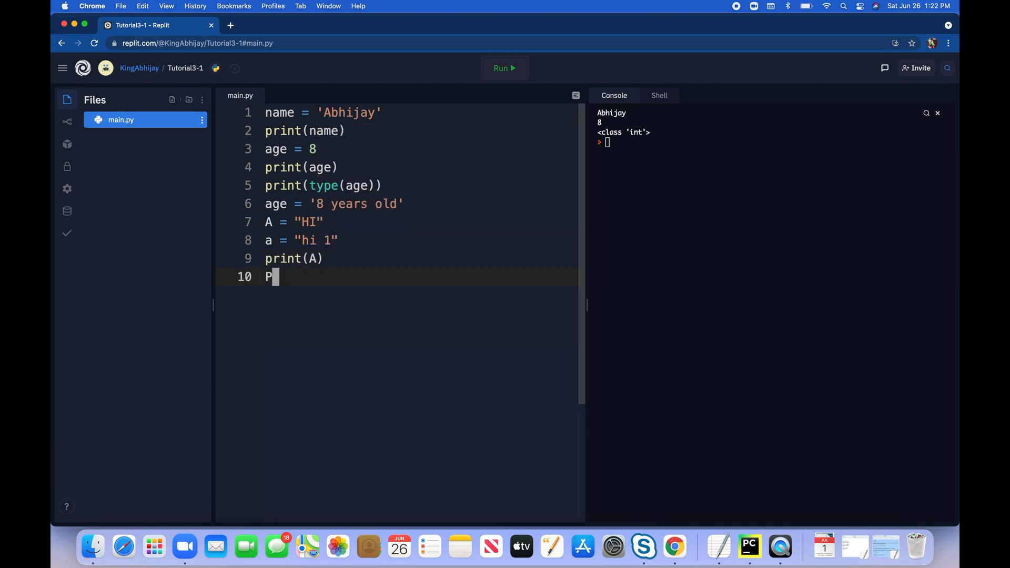
{"action": "type", "text": "rint"}
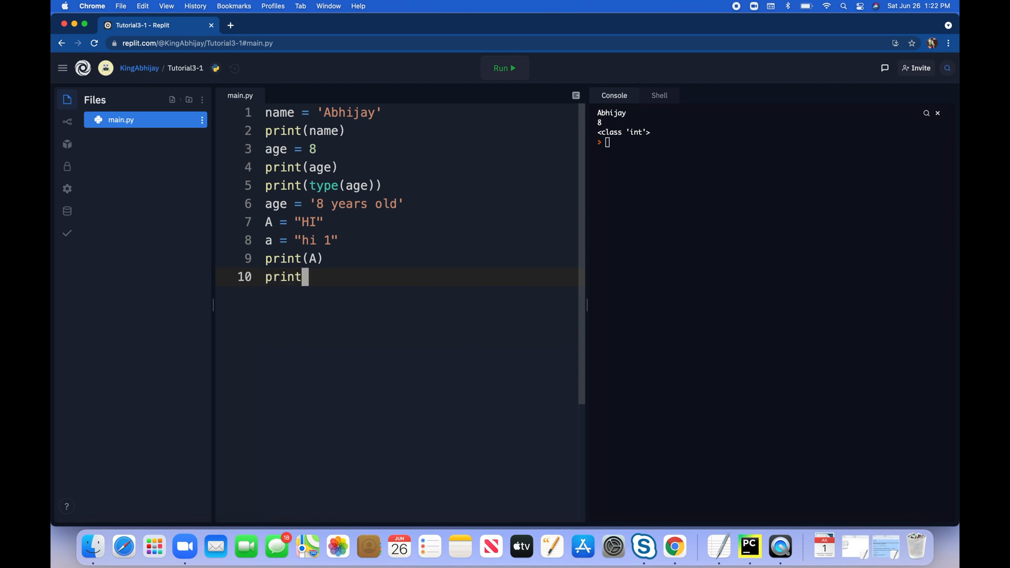
{"action": "type", "text": "(a"}
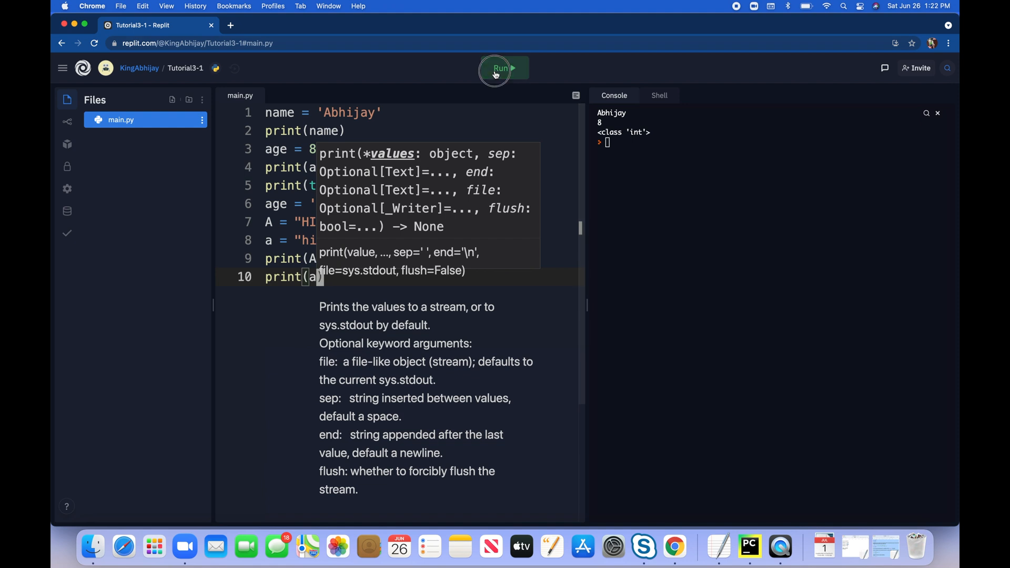
{"action": "left_click", "coordinate": [502, 69]}
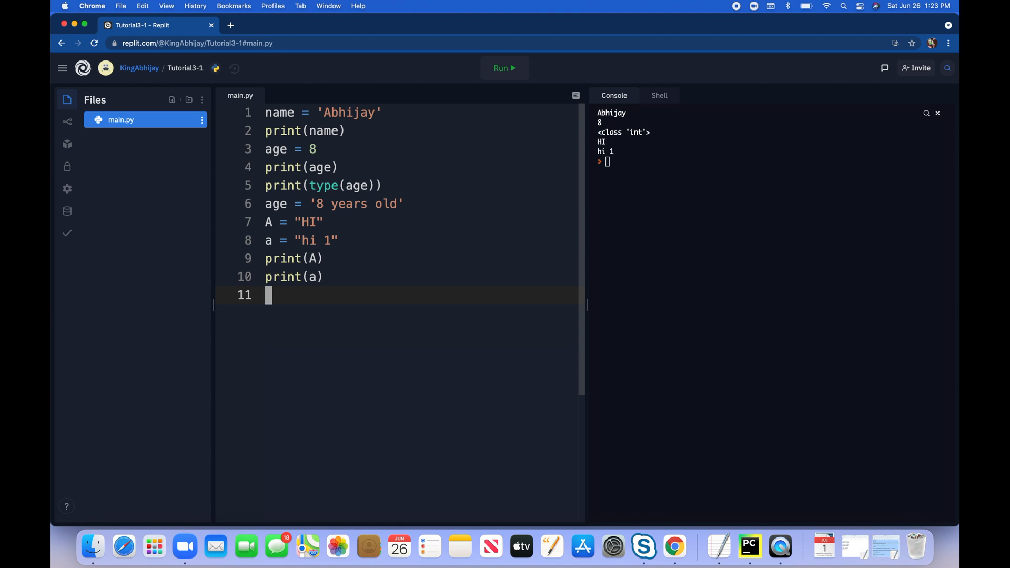
- Add myname = "Adithya" on line 11
{"action": "type", "text": "myname = \""}
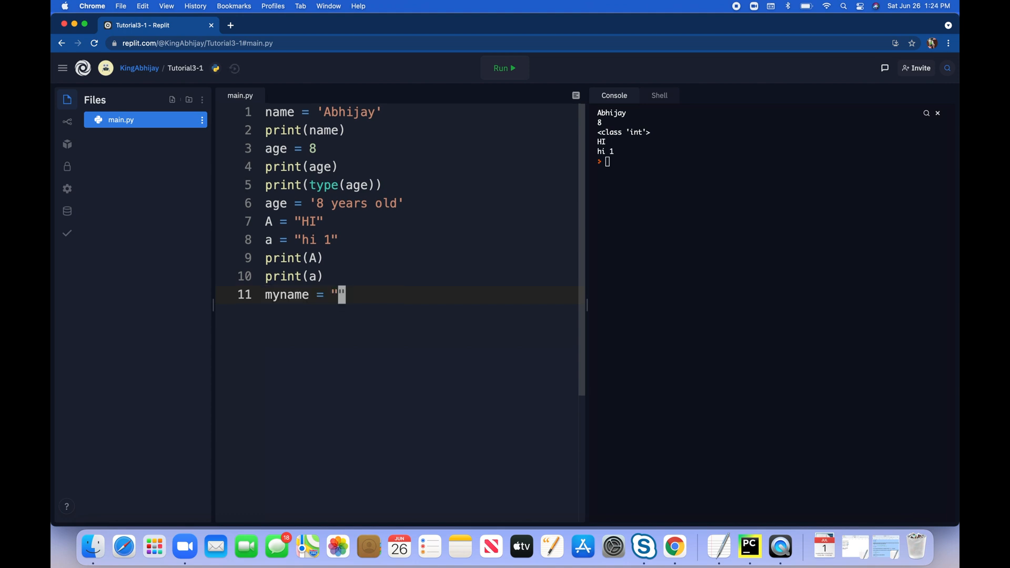
{"action": "mouse_move", "coordinate": [310, 308]}
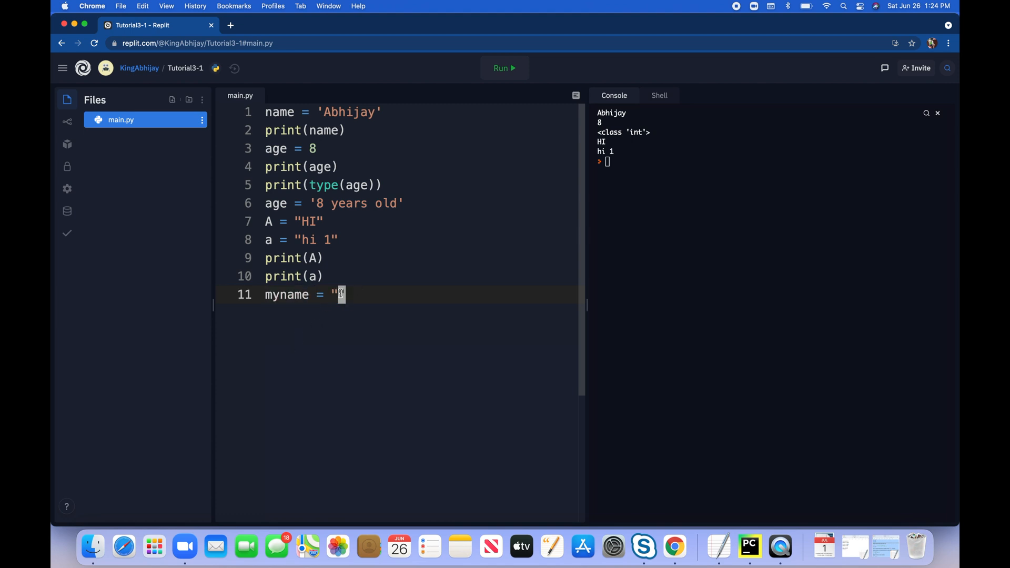
{"action": "type", "text": "As"}
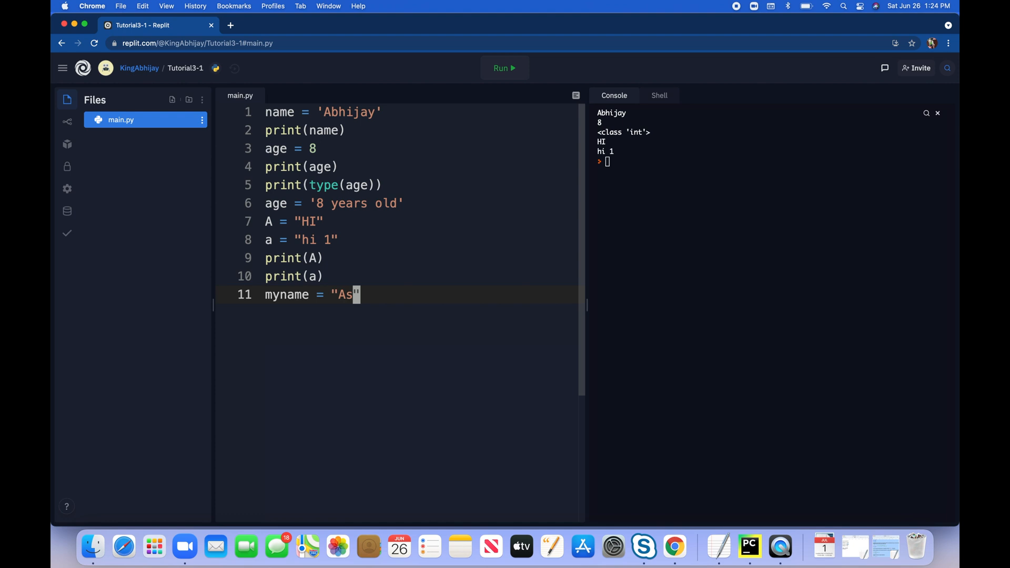
{"action": "type", "text": "dit"}
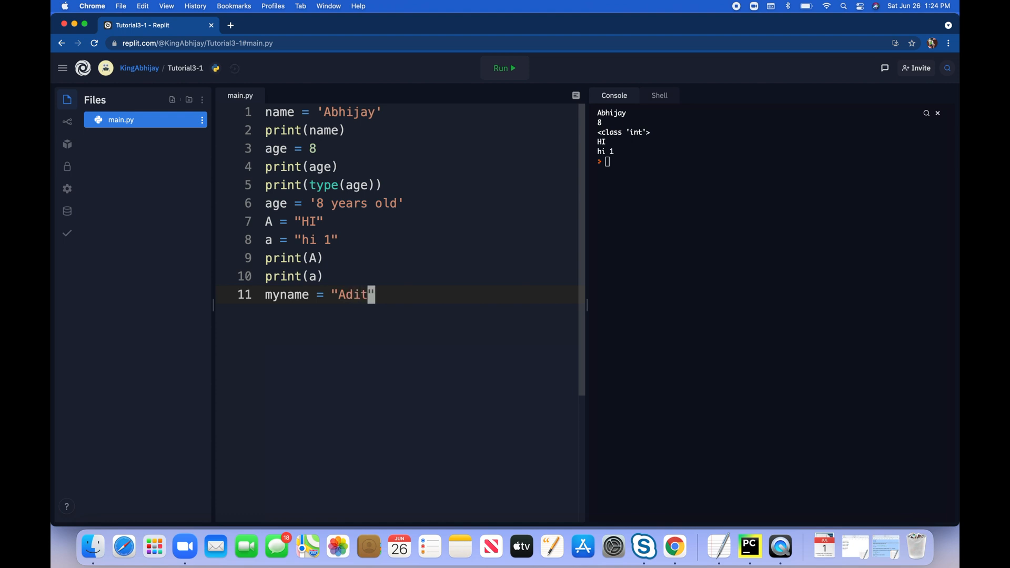
{"action": "type", "text": "hya\""}
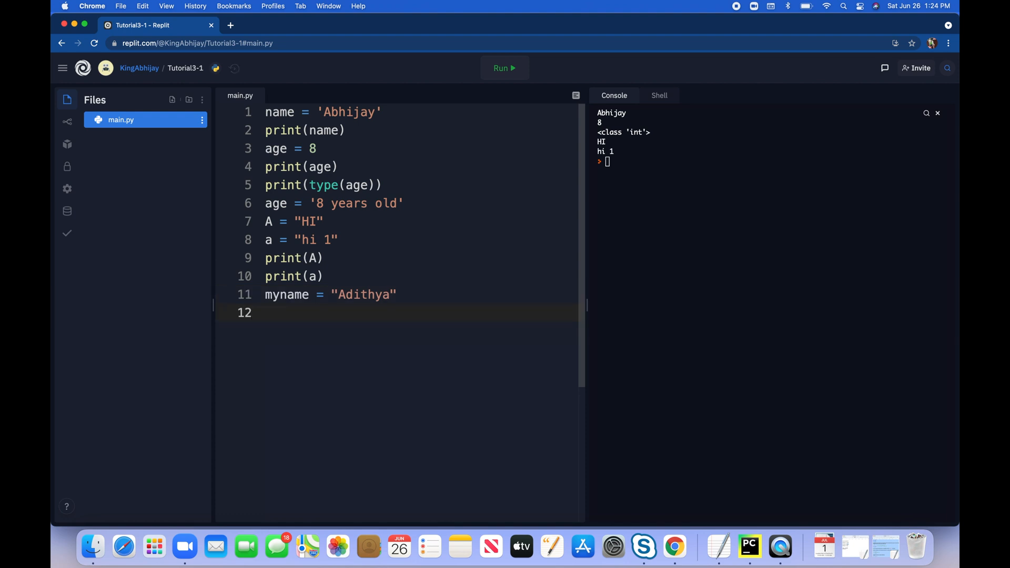
- Type the invalid assignment 2my_name = Adithya on line 12
{"action": "type", "text": "2may"}
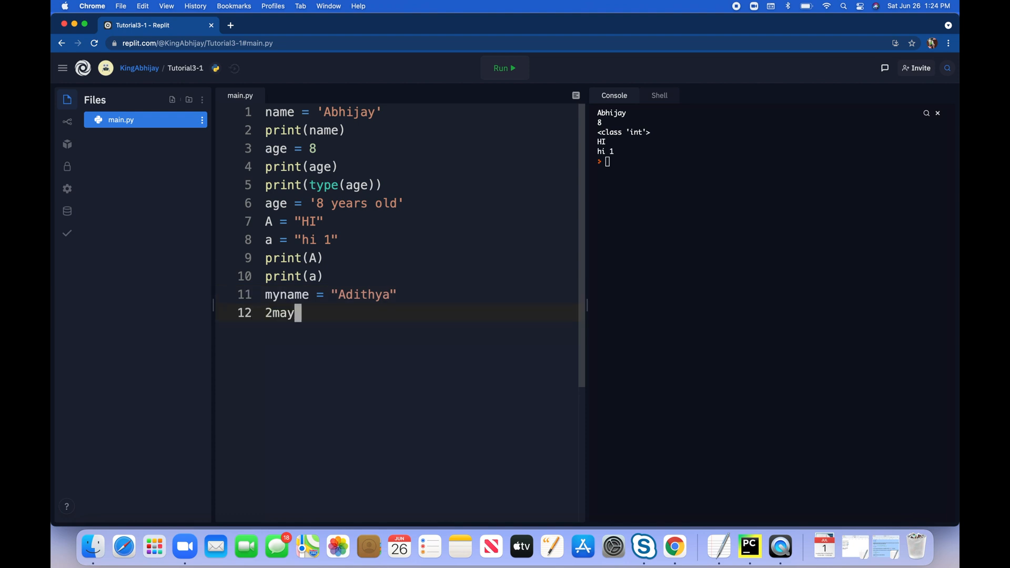
{"action": "key", "text": "backspace"}
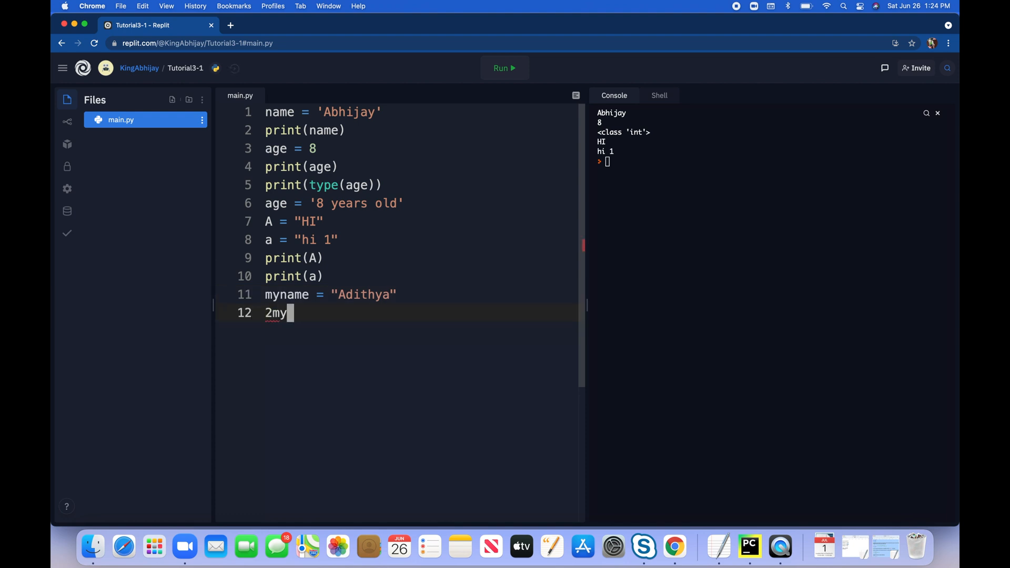
{"action": "type", "text": "_m"}
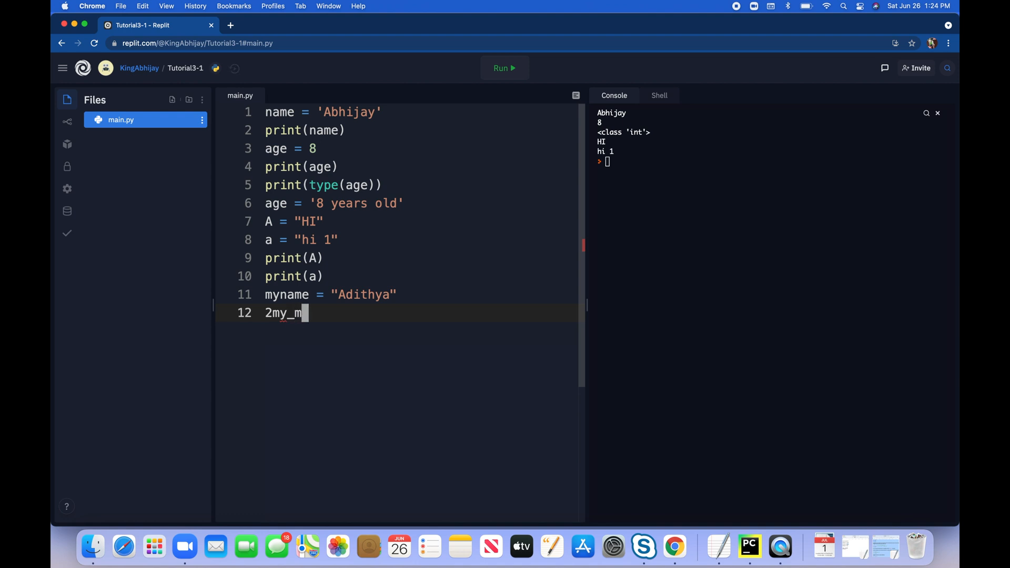
{"action": "type", "text": "ame"}
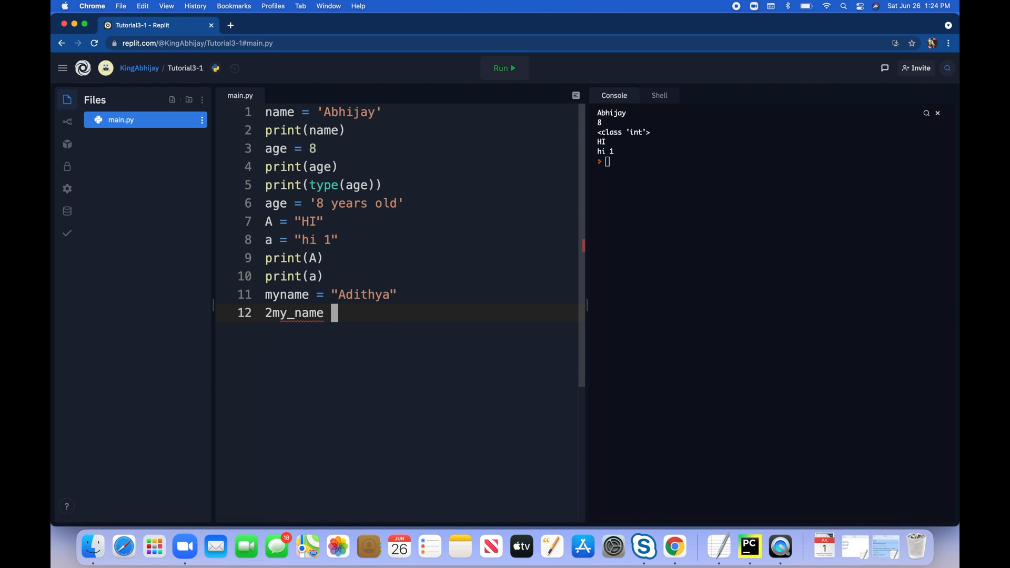
{"action": "type", "text": "="}
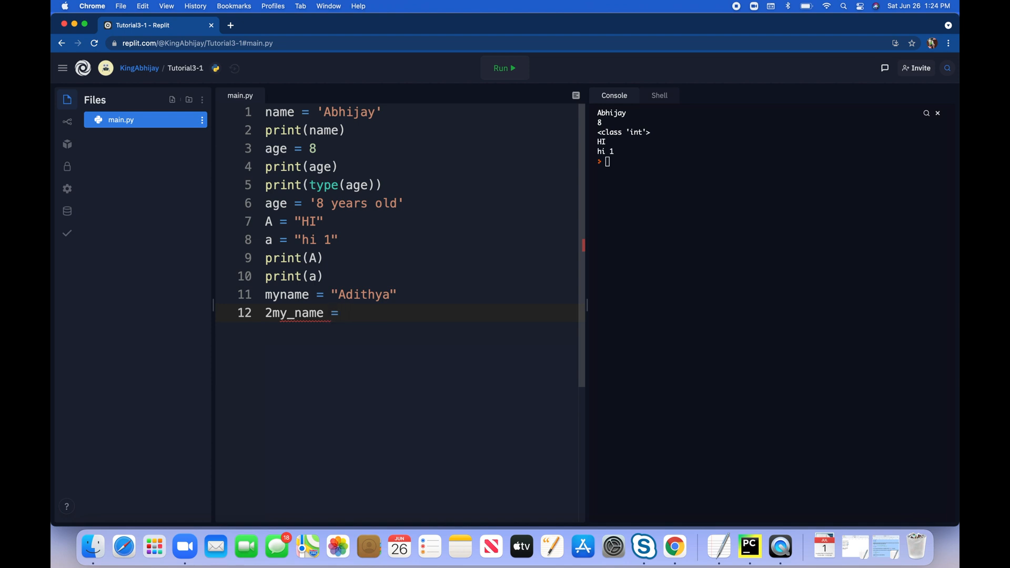
{"action": "type", "text": "Ad"}
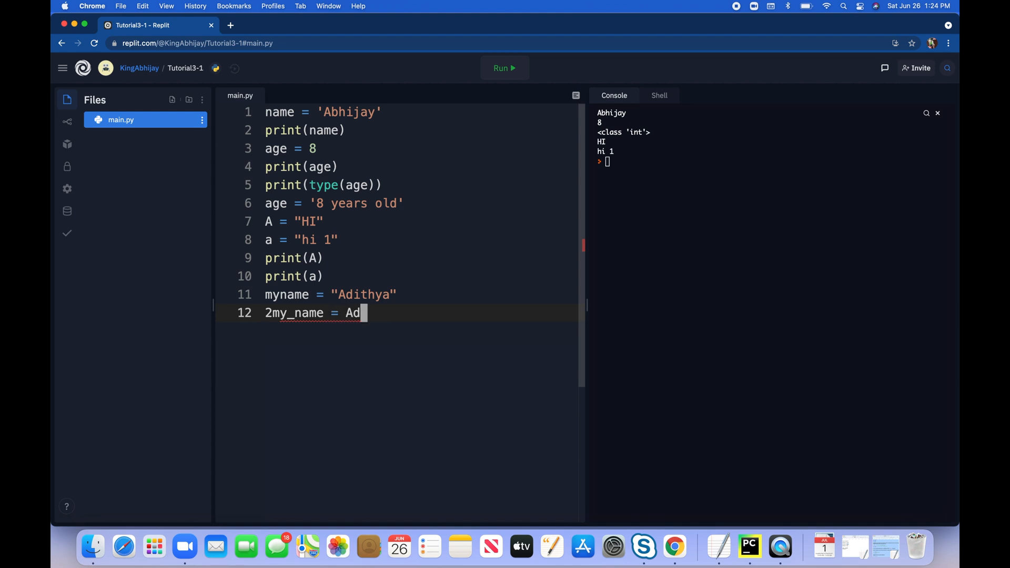
{"action": "type", "text": "ithya"}
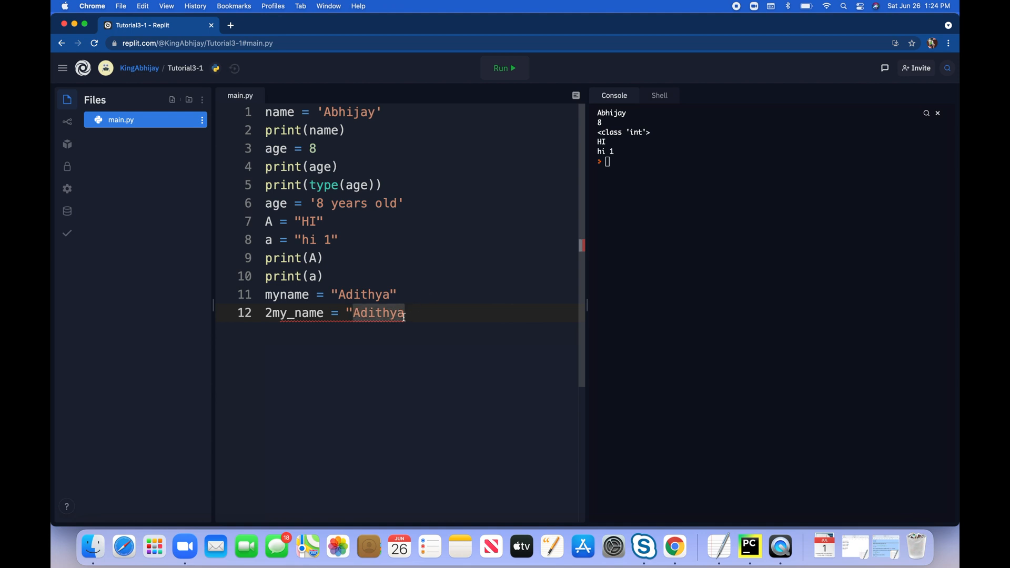
- Run to see 2my_name's SyntaxError, remove the 2, rerun, and select my_name's underscore
{"action": "left_click", "coordinate": [504, 67]}
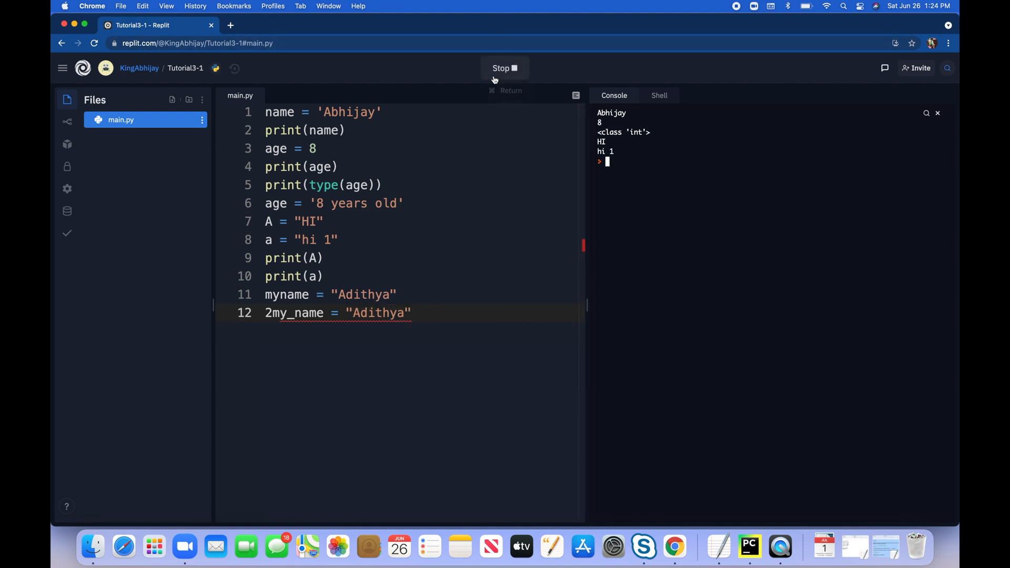
{"action": "left_click", "coordinate": [505, 68]}
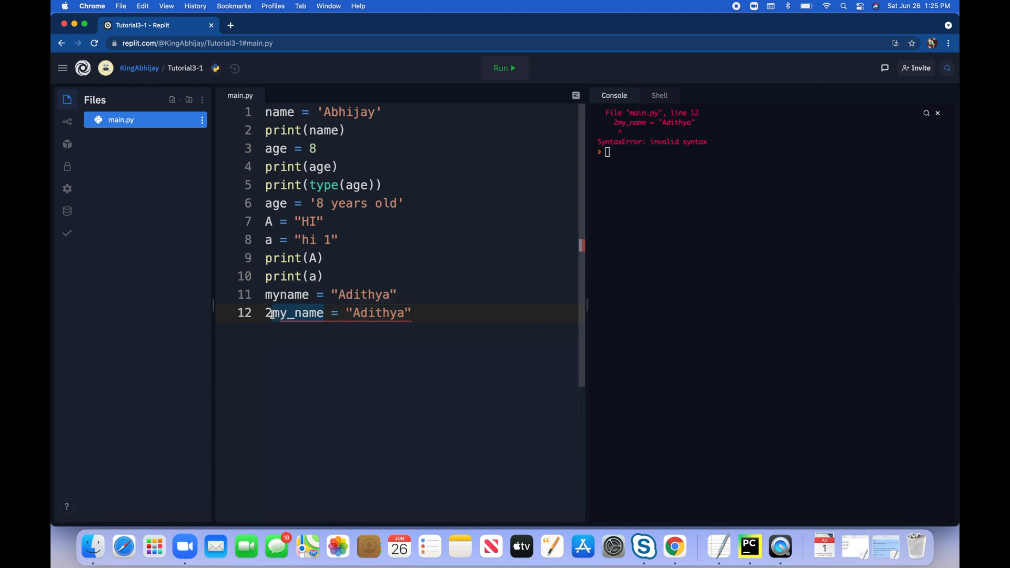
{"action": "key", "text": "Backspace"}
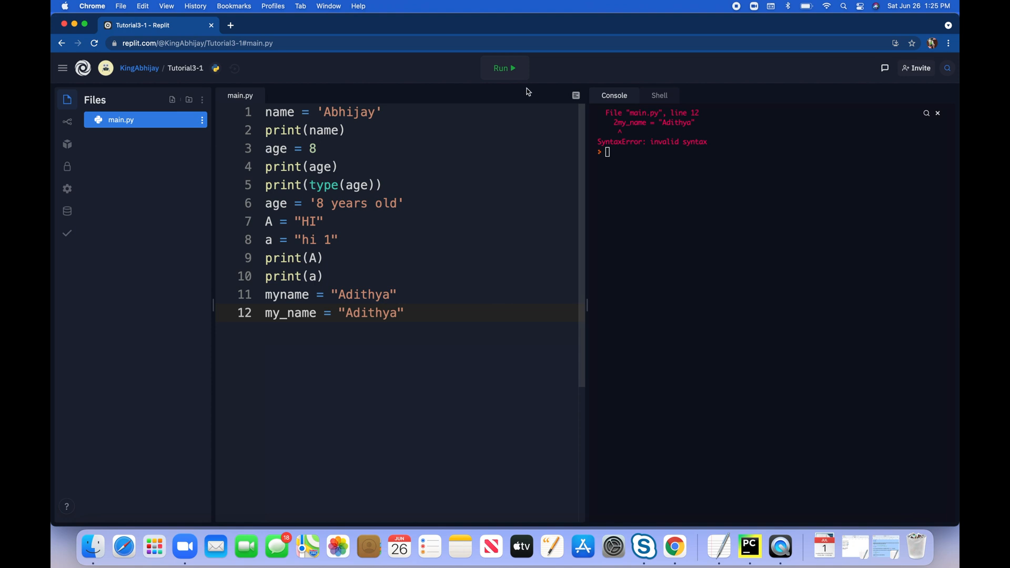
{"action": "left_click", "coordinate": [505, 68]}
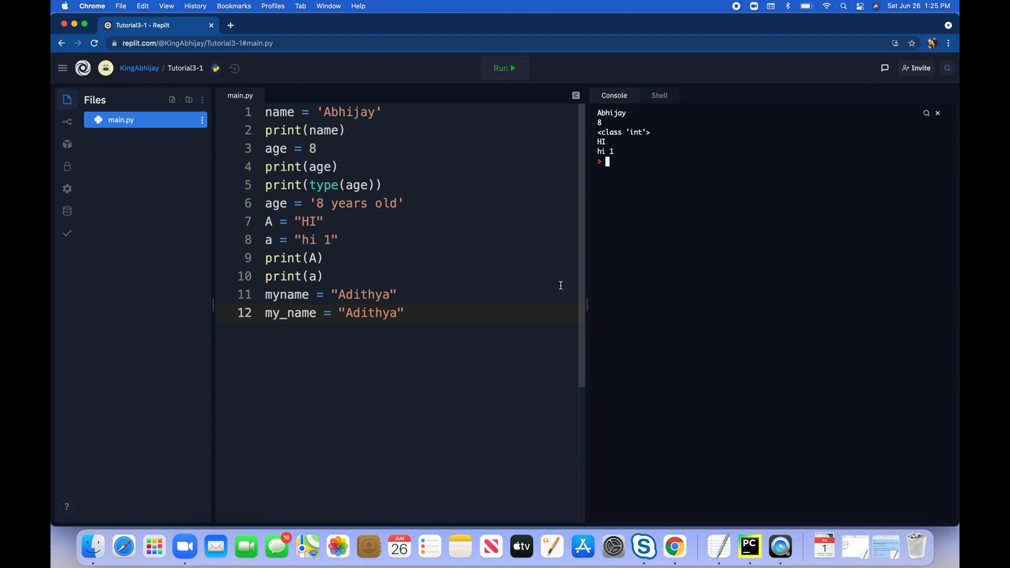
{"action": "double_click", "coordinate": [290, 313]}
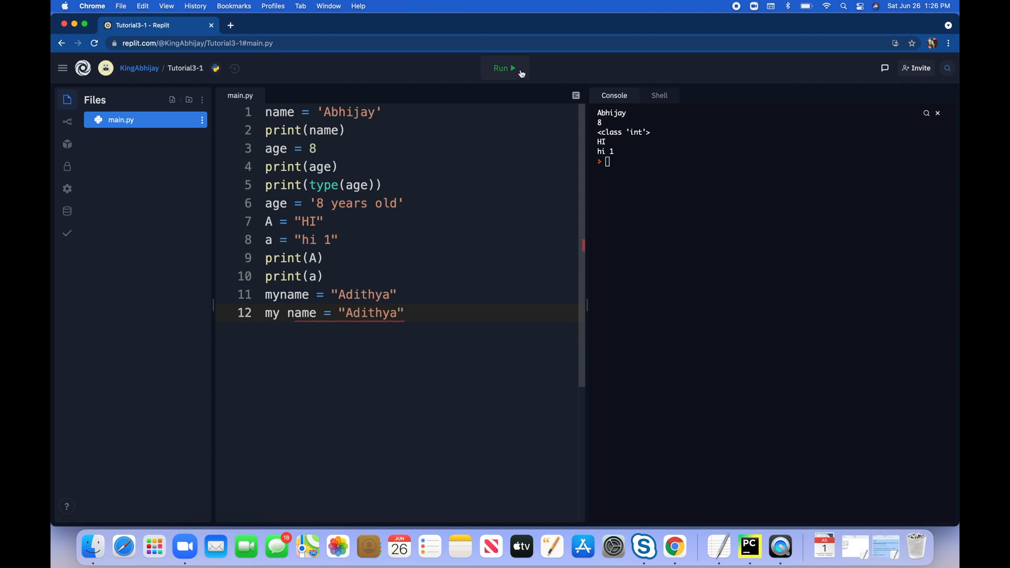
- Run with 'my name', change it to 'my-name', and run again to show SyntaxErrors
{"action": "left_click", "coordinate": [504, 67]}
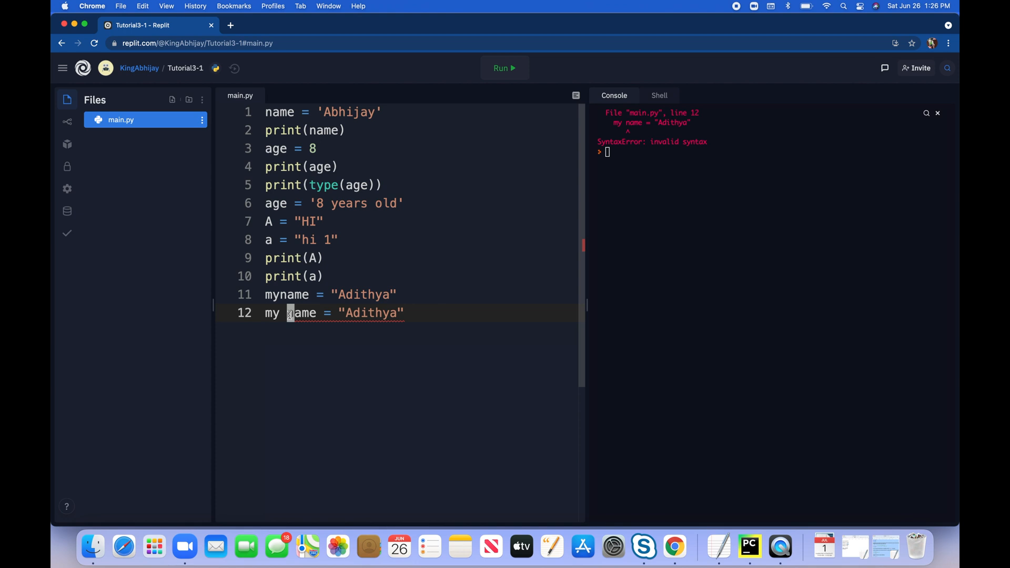
{"action": "type", "text": "-"}
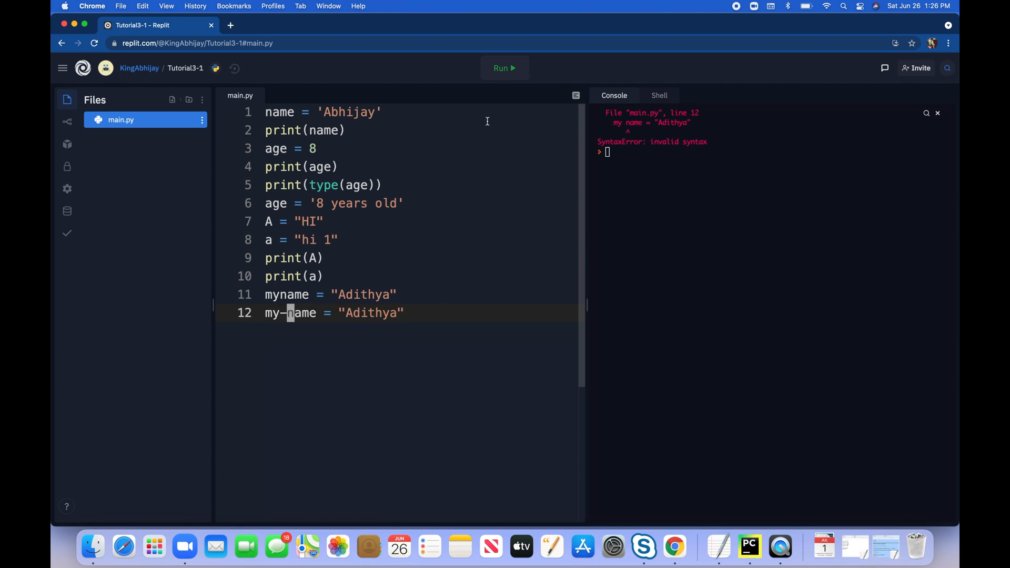
{"action": "left_click", "coordinate": [504, 68]}
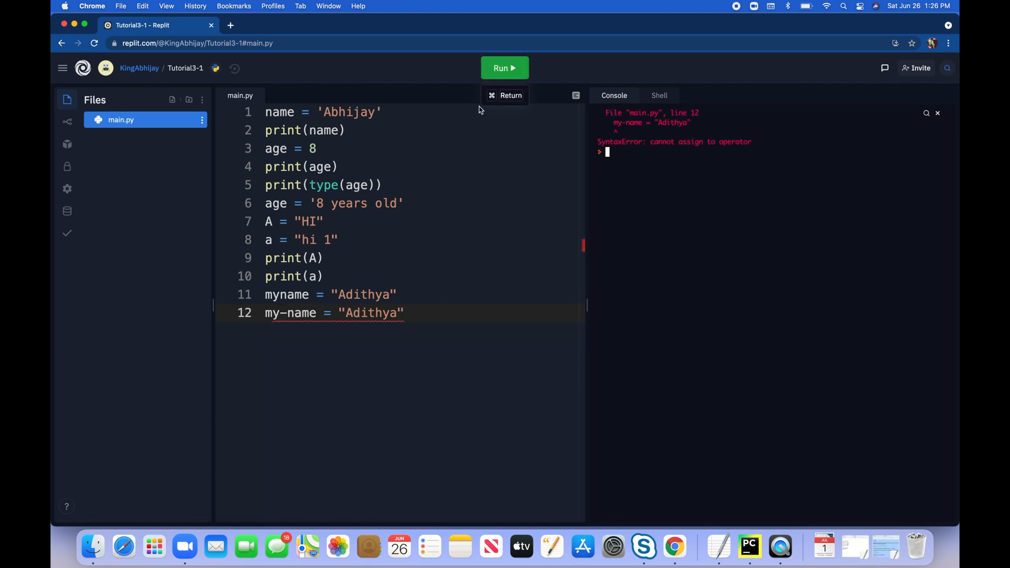
- Replace the hyphen with underscores so the variable becomes '_my_na_me_'
{"action": "left_click", "coordinate": [505, 68]}
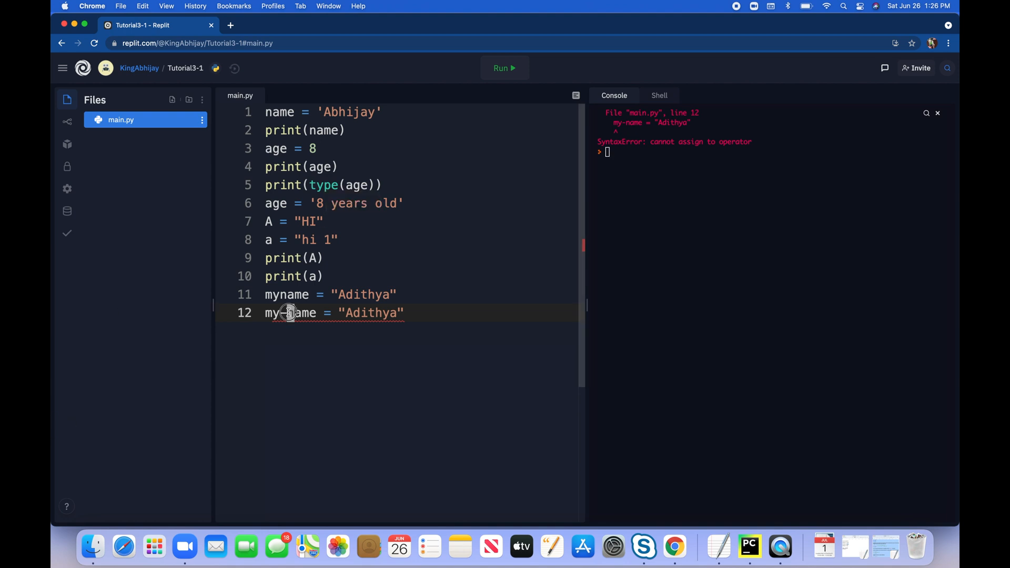
{"action": "key", "text": "backspace"}
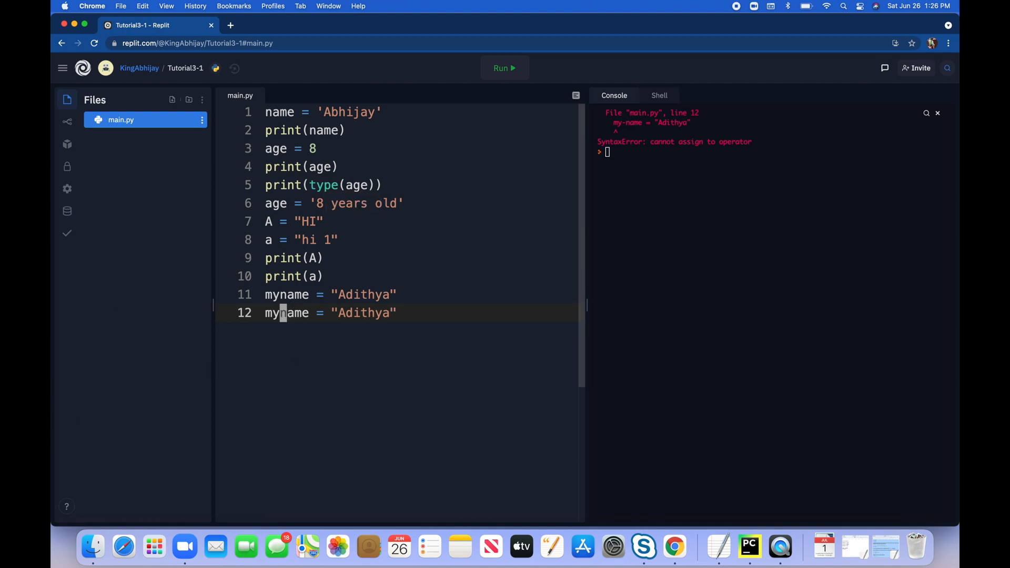
{"action": "type", "text": "_my_"}
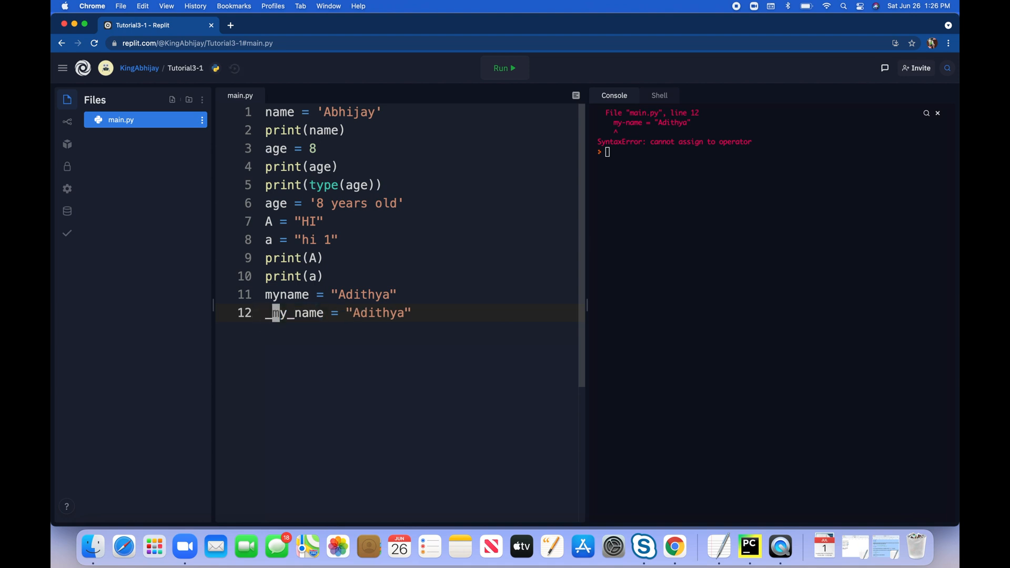
{"action": "double_click", "coordinate": [295, 313]}
{"action": "type", "text": "_me_"}
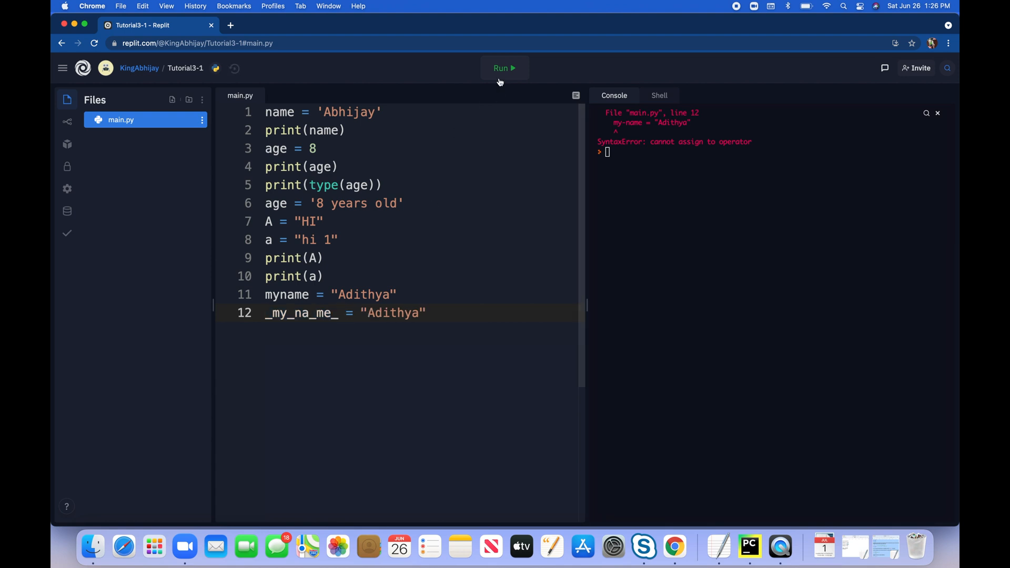
- Run the script error-free with '_my_na_me_', then start a new line after the code
{"action": "left_click", "coordinate": [505, 68]}
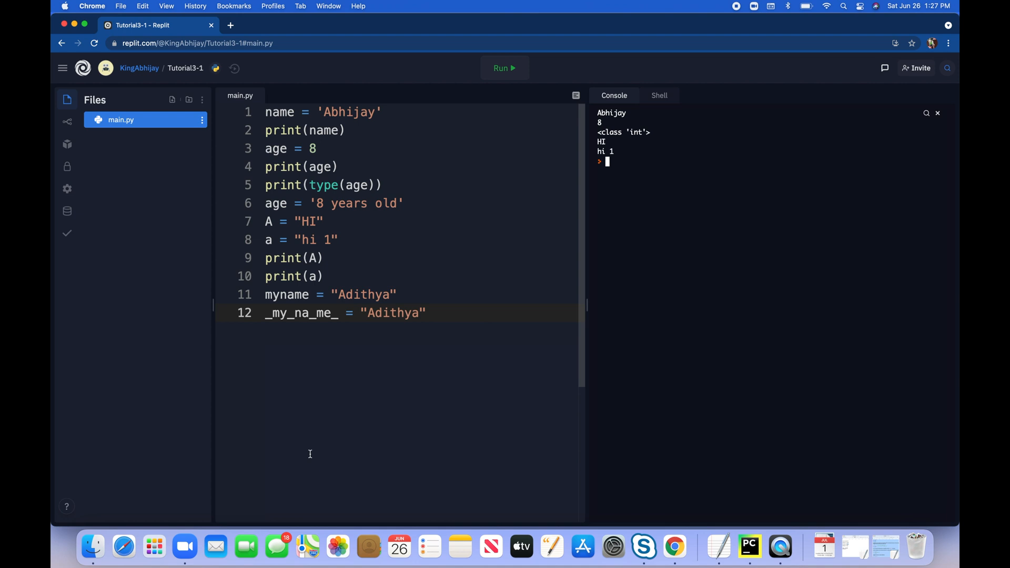
{"action": "left_click", "coordinate": [431, 313]}
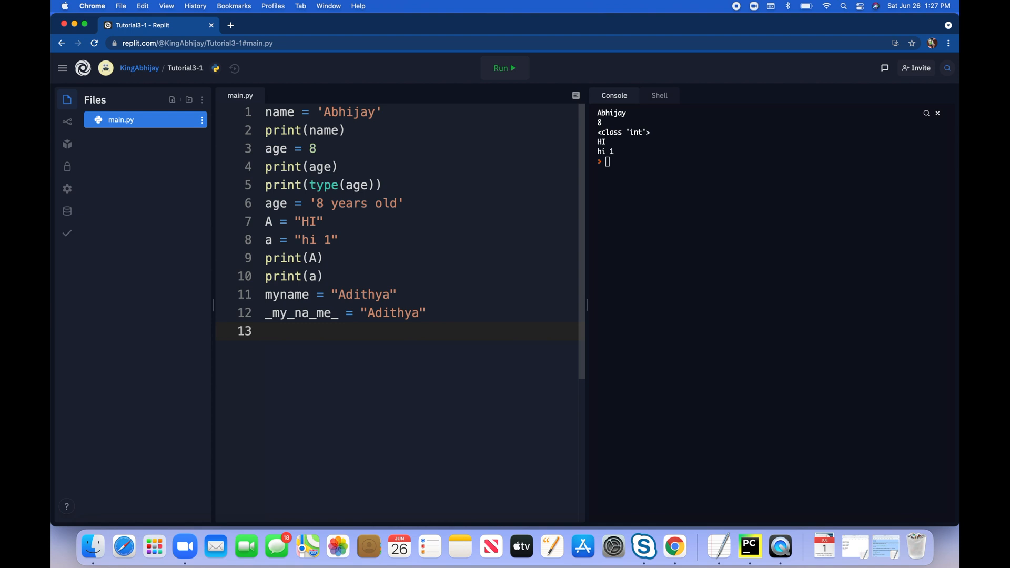
- Add print("My name is" + name) on line 13 and run it
{"action": "type", "text": "print"}
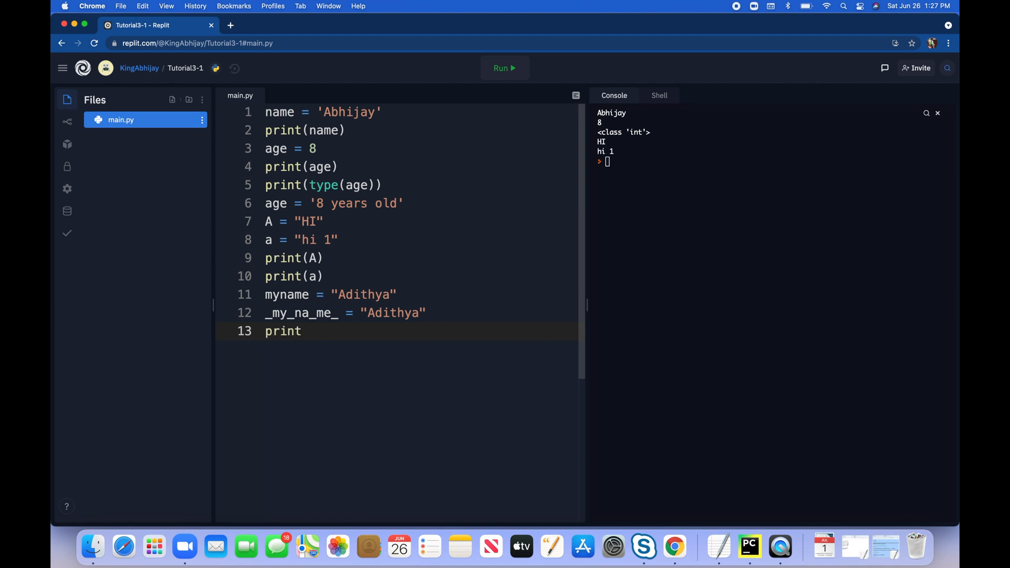
{"action": "type", "text": "("}
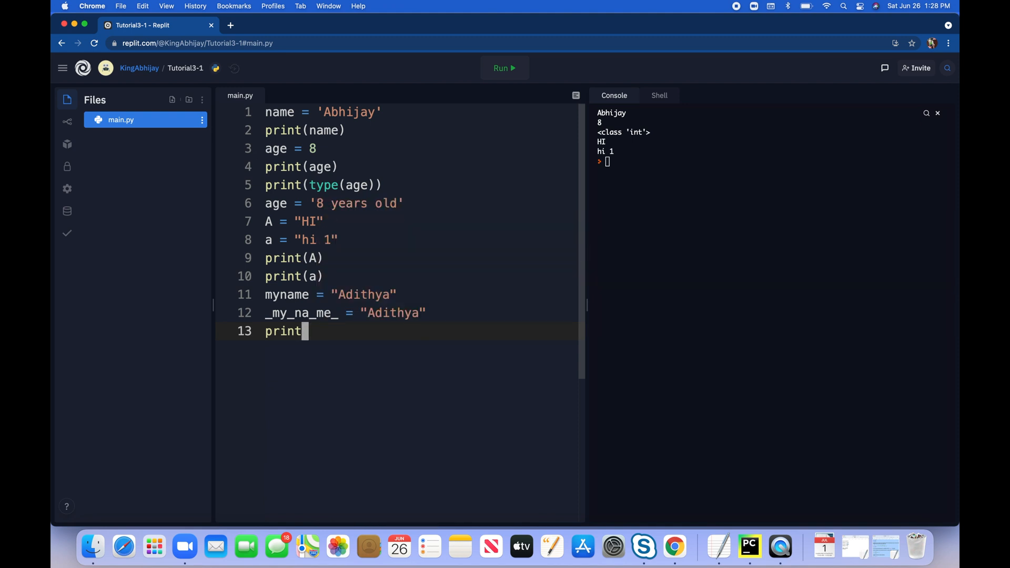
{"action": "type", "text": "(\"My name is"}
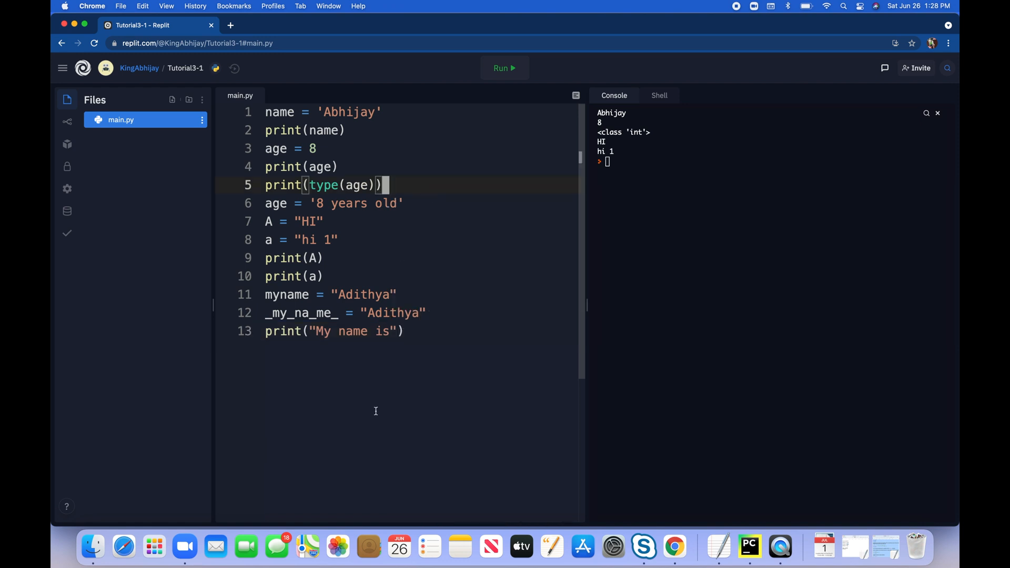
{"action": "type", "text": "+"}
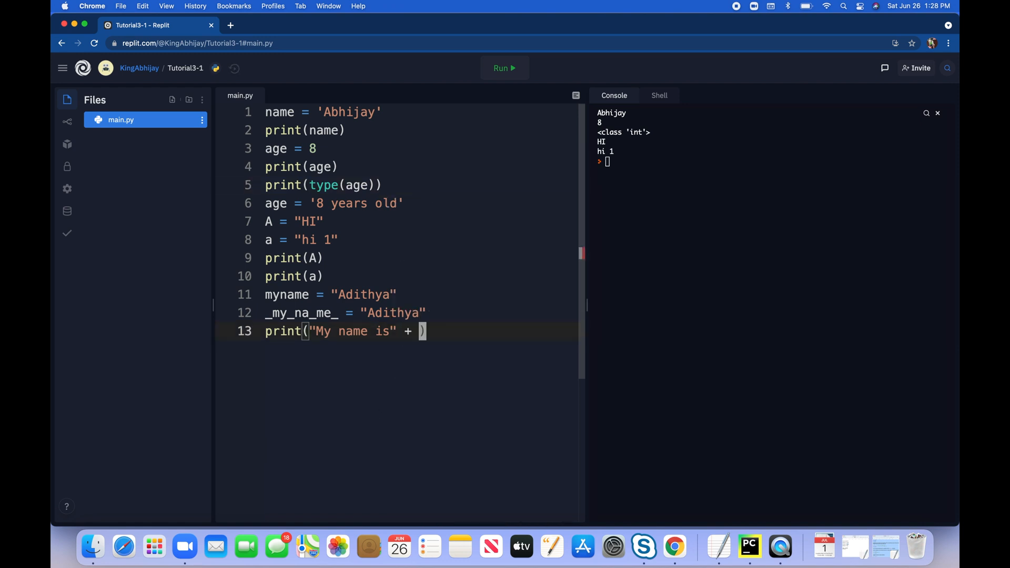
{"action": "type", "text": "name"}
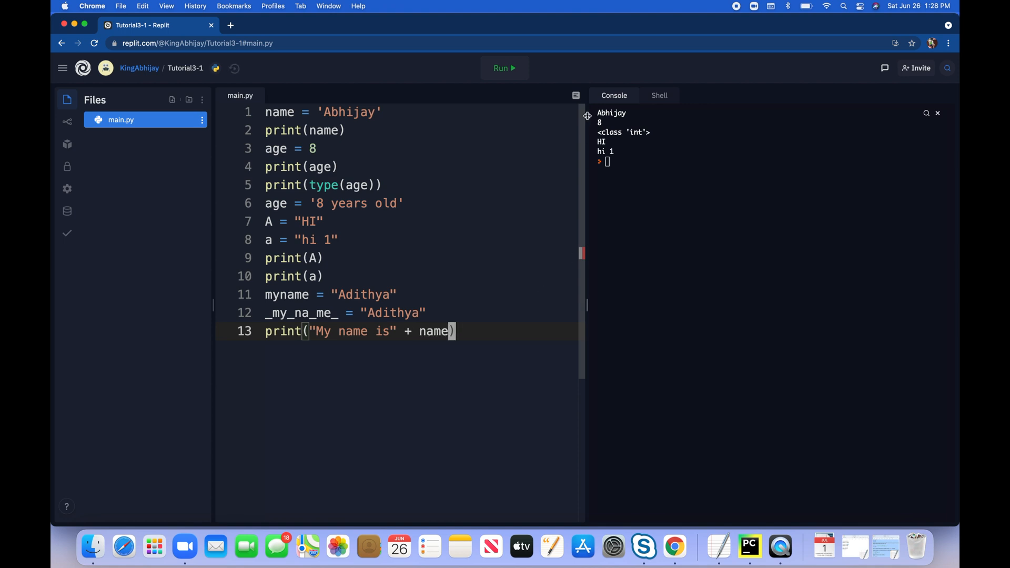
{"action": "left_click", "coordinate": [505, 68]}
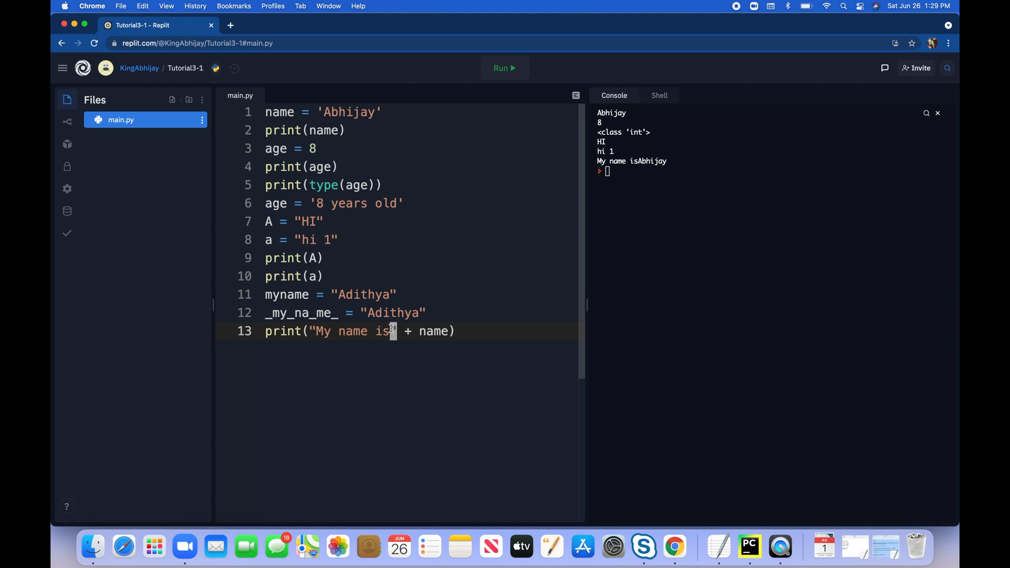
- Add a trailing space inside the quotes, rerun, then change the plus to a comma
{"action": "type", "text": "\" \""}
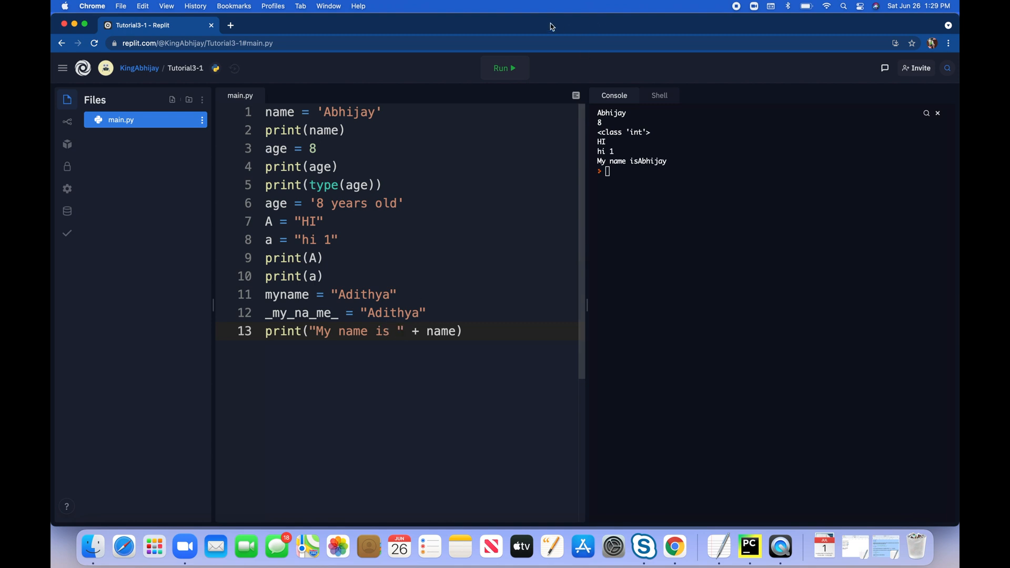
{"action": "left_click", "coordinate": [504, 68]}
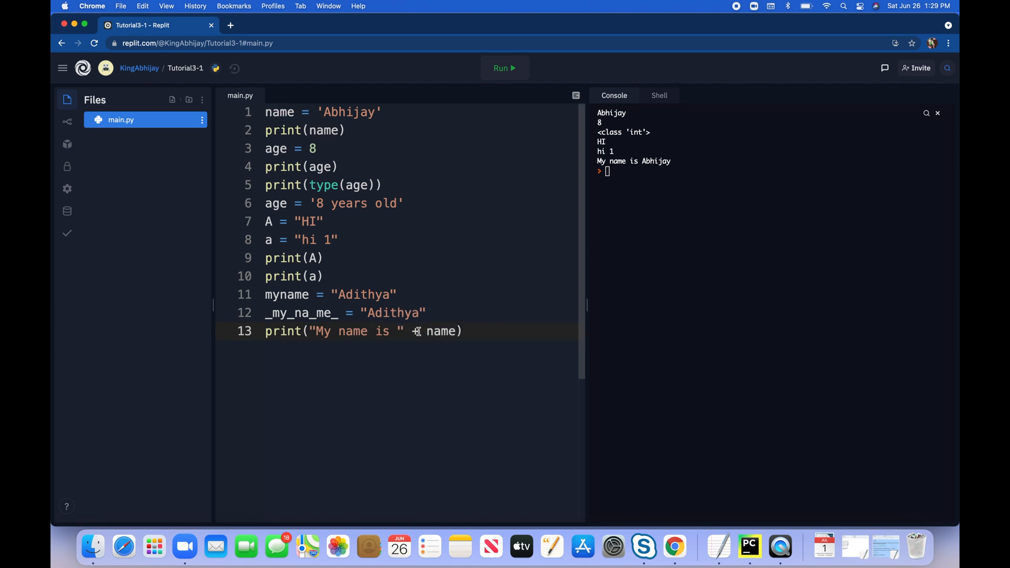
{"action": "type", "text": ","}
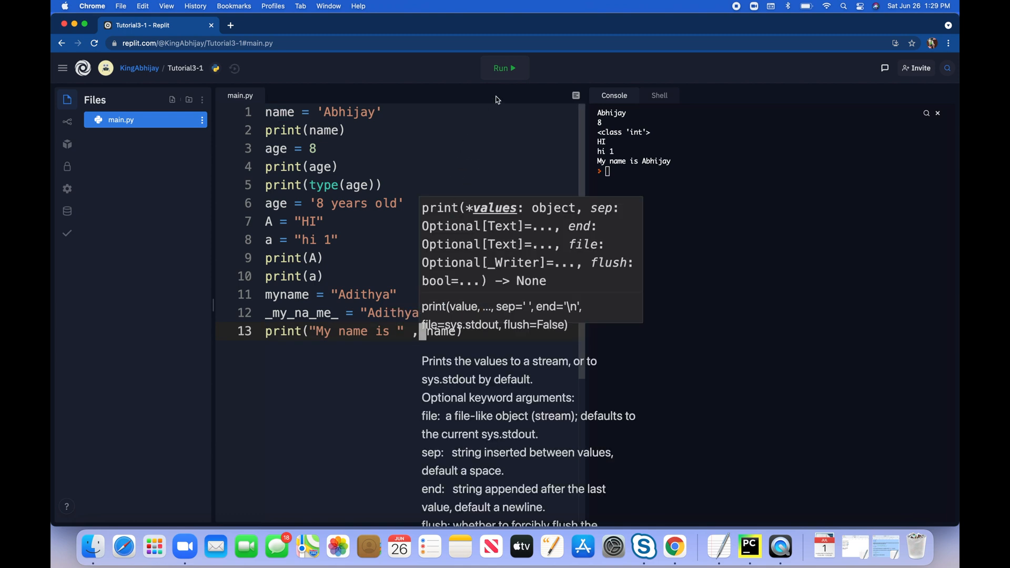